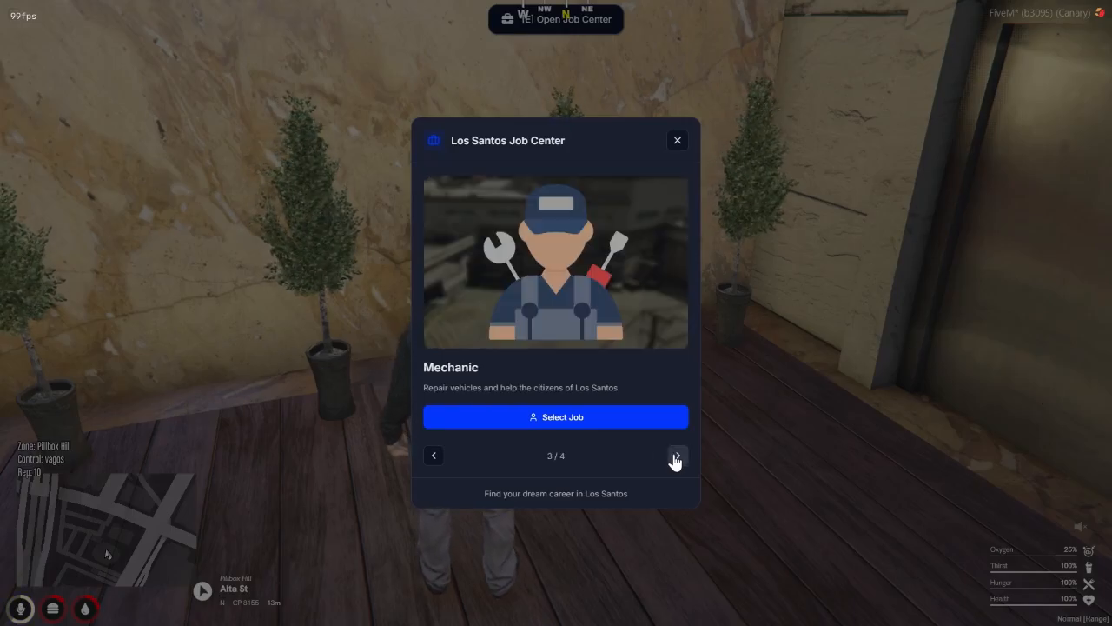
Select the Brave Follower job in the Job Center, then reopen it to confirm the current job.
{"action": "left_click", "coordinate": [678, 455]}
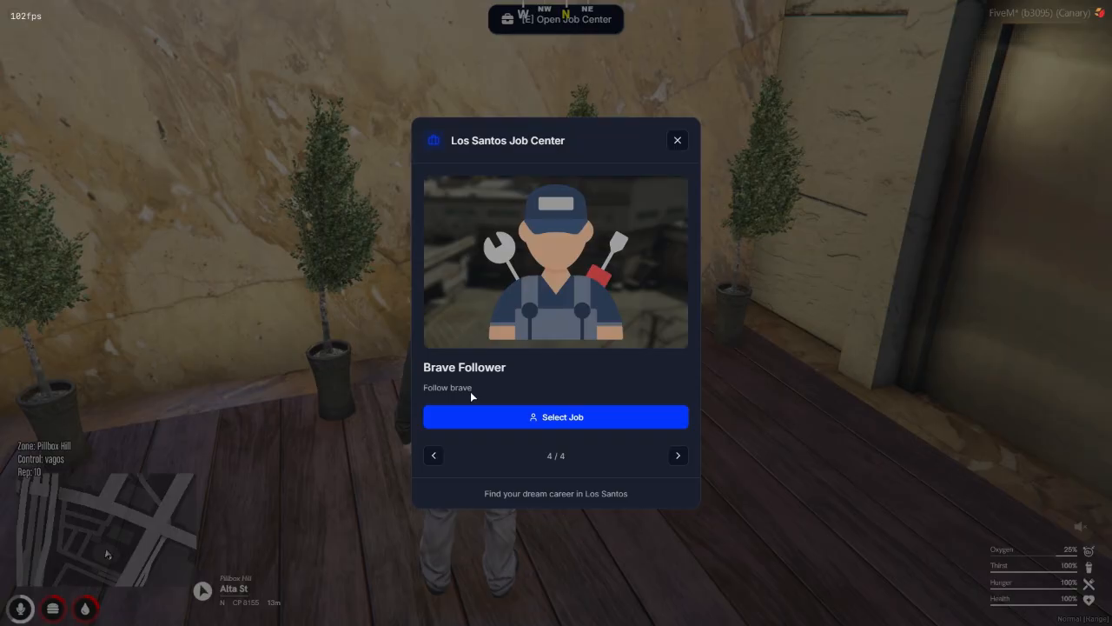
{"action": "left_click", "coordinate": [556, 417]}
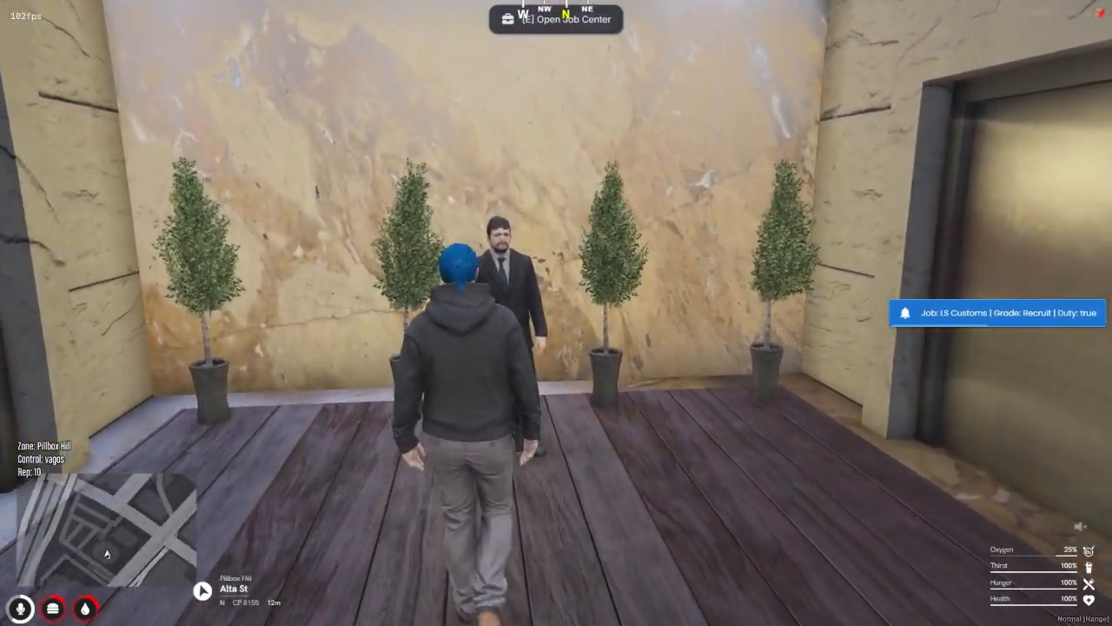
{"action": "key", "text": "e"}
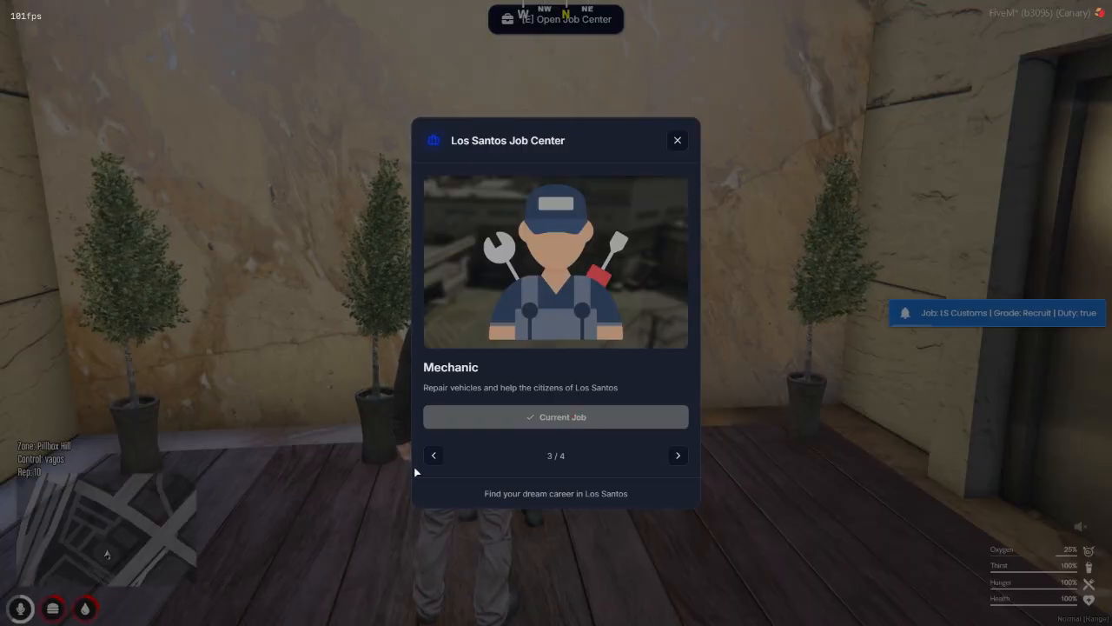
{"action": "left_click", "coordinate": [556, 417]}
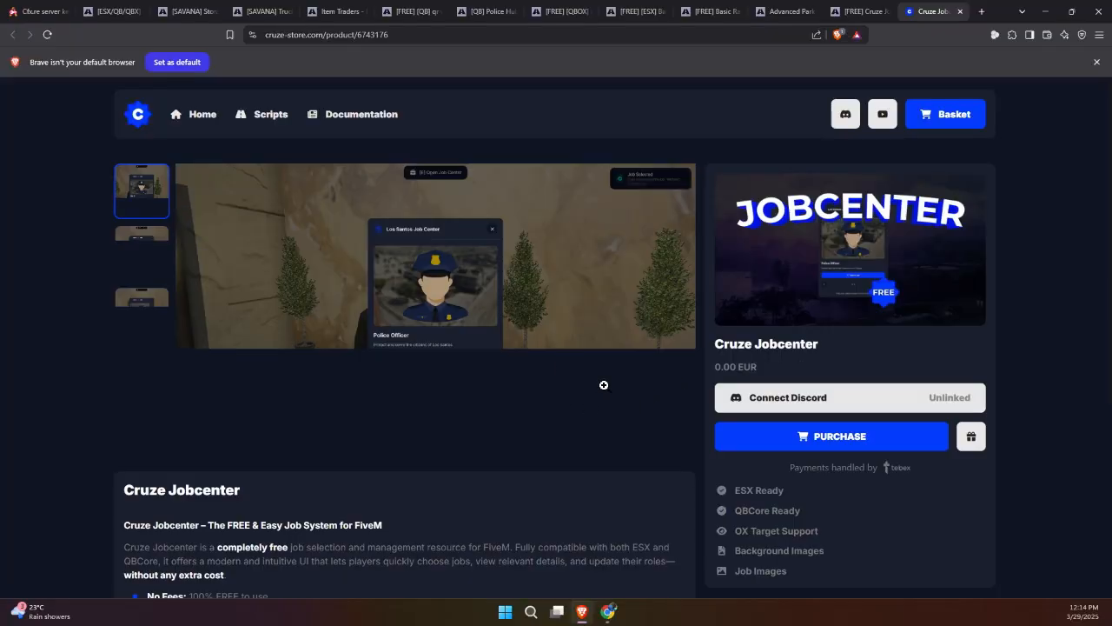
Sign in to Cruze Store with a FiveM Cfx.re account and authorize Tebex.
{"action": "left_click", "coordinate": [143, 251]}
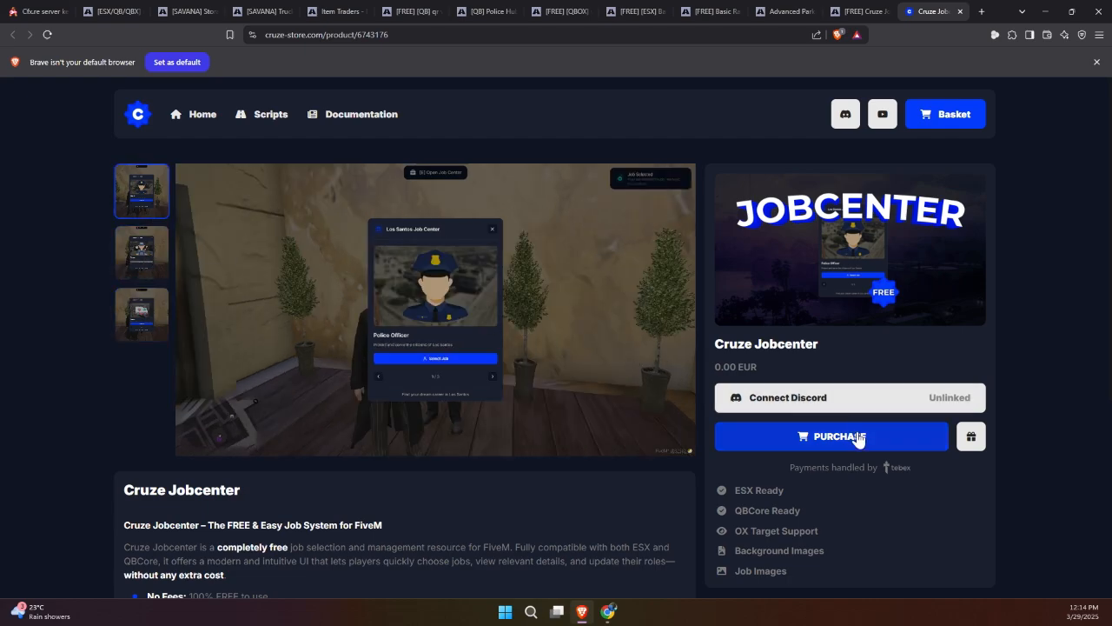
{"action": "left_click", "coordinate": [830, 436]}
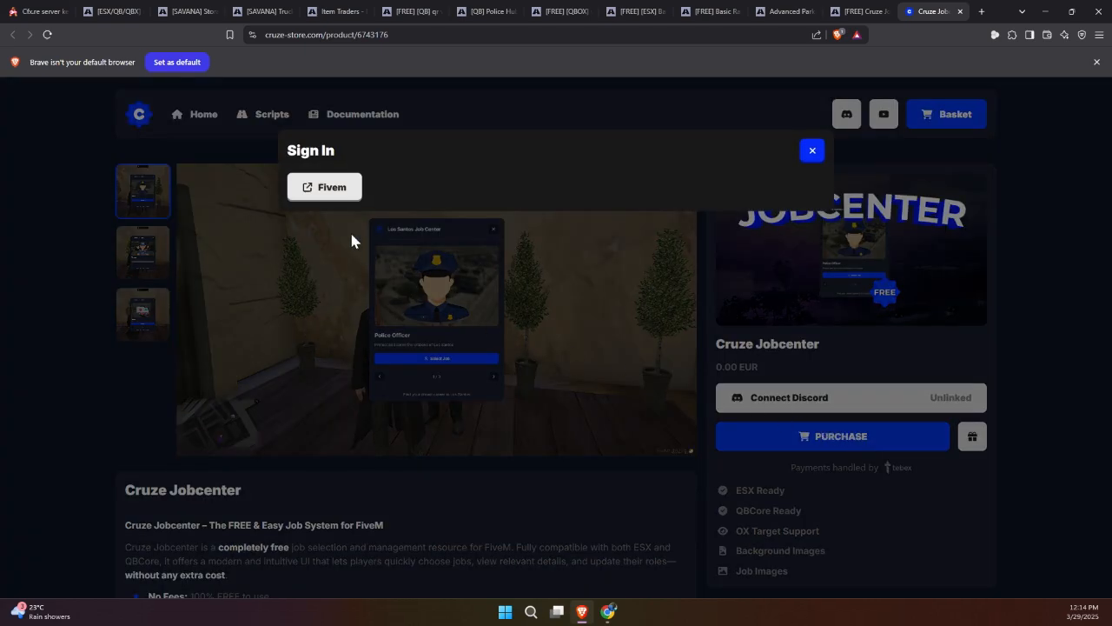
{"action": "left_click", "coordinate": [326, 188]}
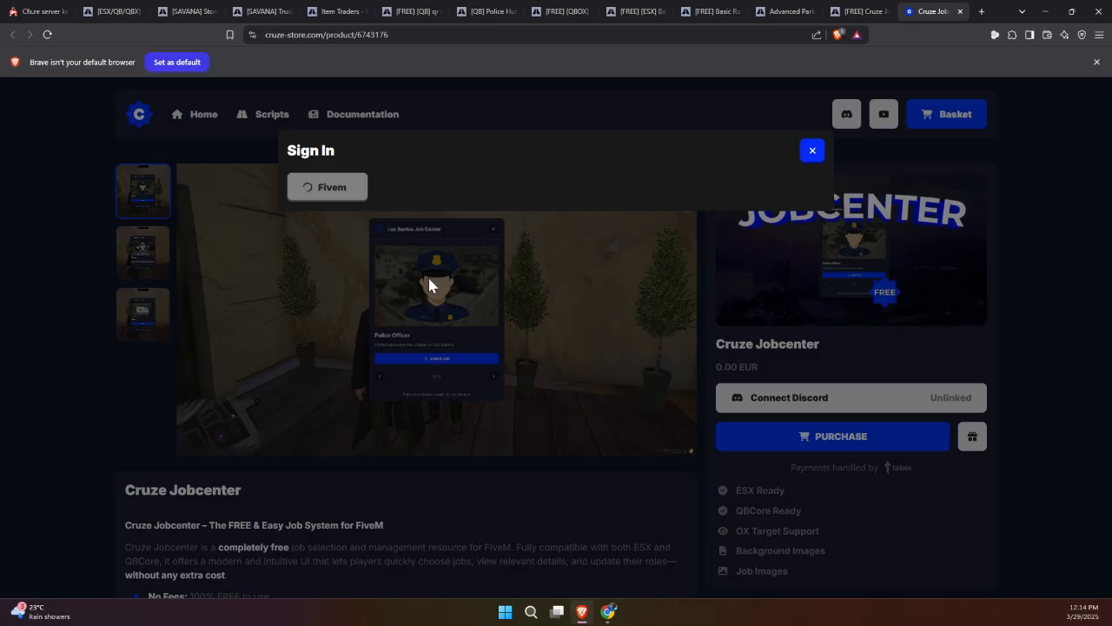
{"action": "left_click", "coordinate": [811, 149]}
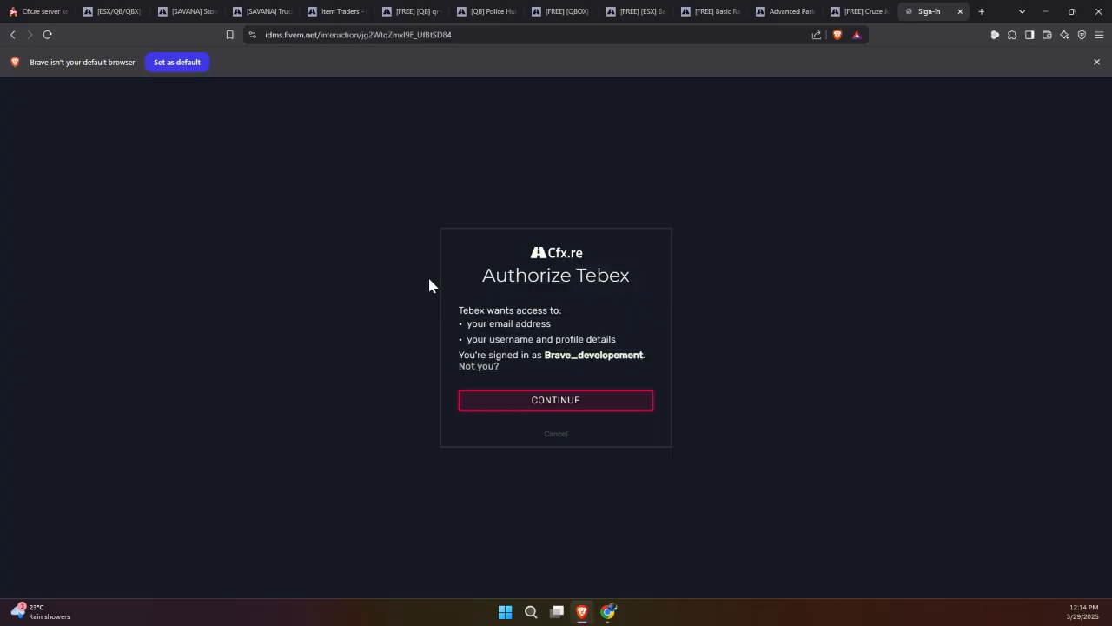
{"action": "left_click", "coordinate": [556, 399]}
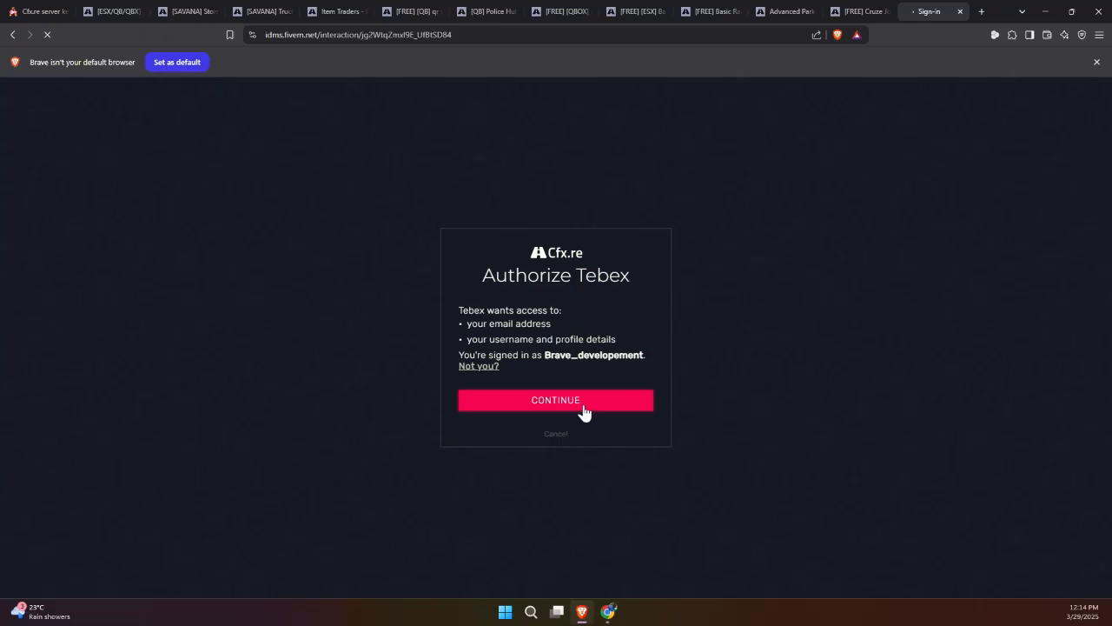
{"action": "left_click", "coordinate": [556, 400]}
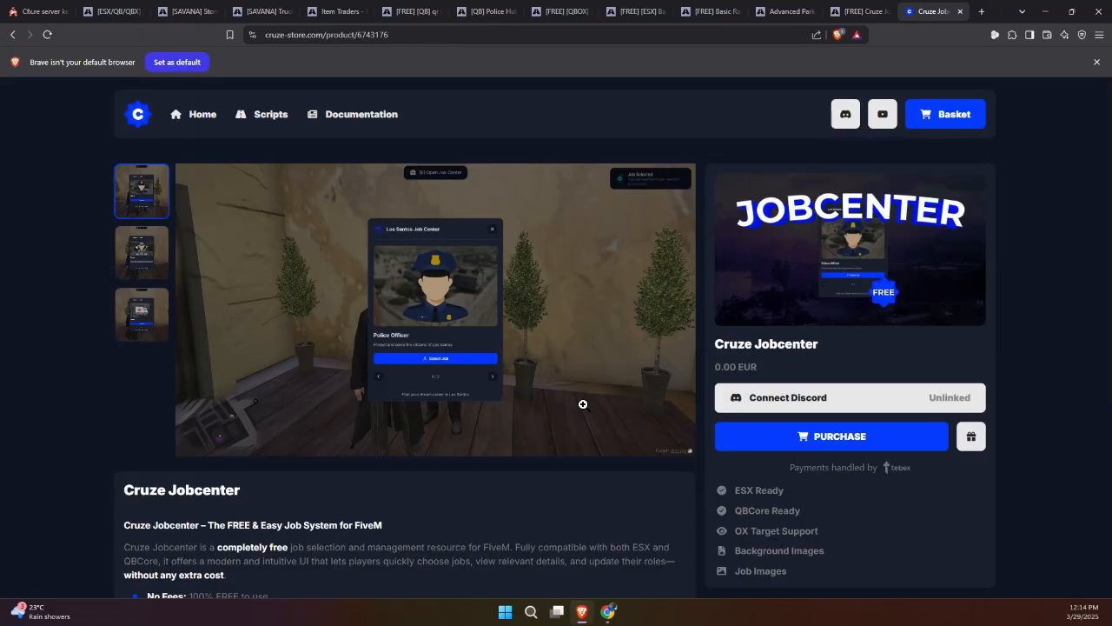
{"action": "mouse_move", "coordinate": [903, 442]}
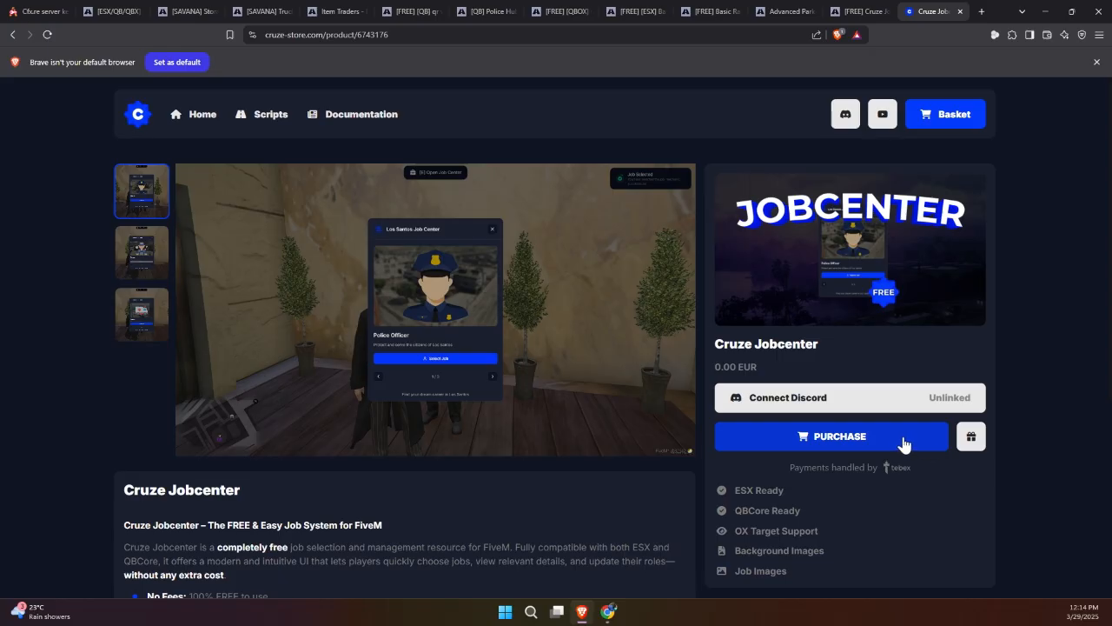
{"action": "mouse_move", "coordinate": [886, 437]}
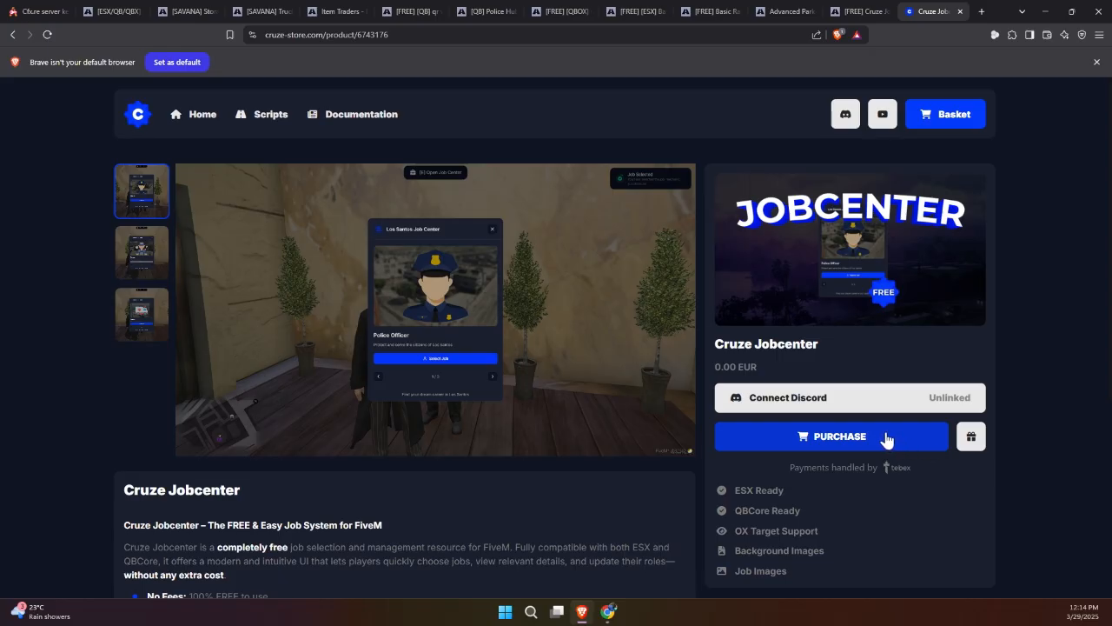
Request the purchase of the free Cruze Jobcenter script.
{"action": "left_click", "coordinate": [830, 435]}
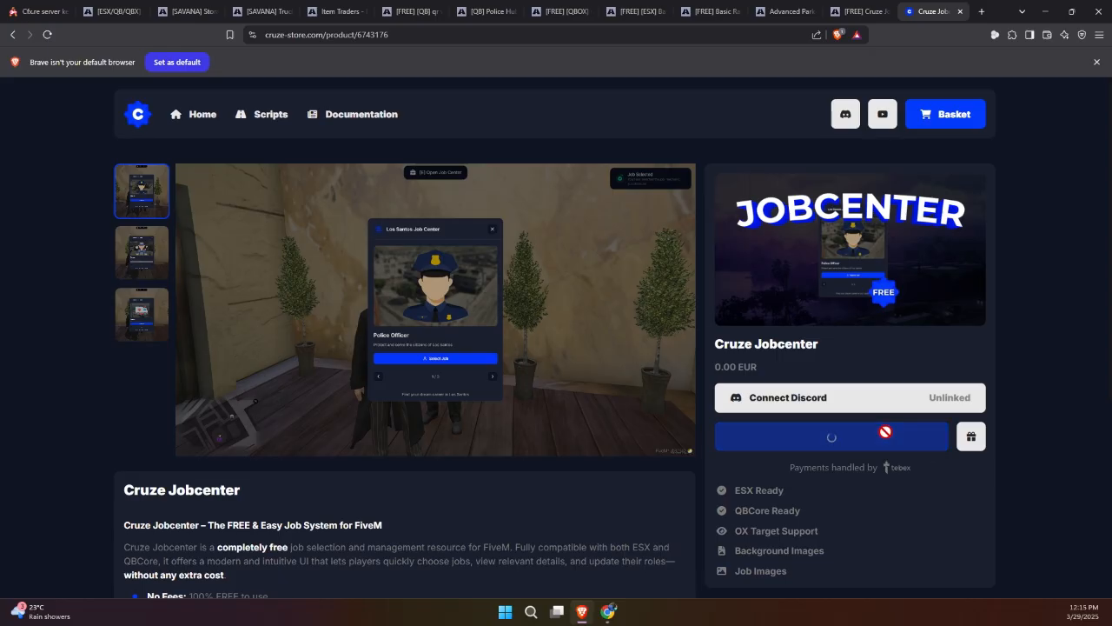
{"action": "left_click", "coordinate": [831, 434]}
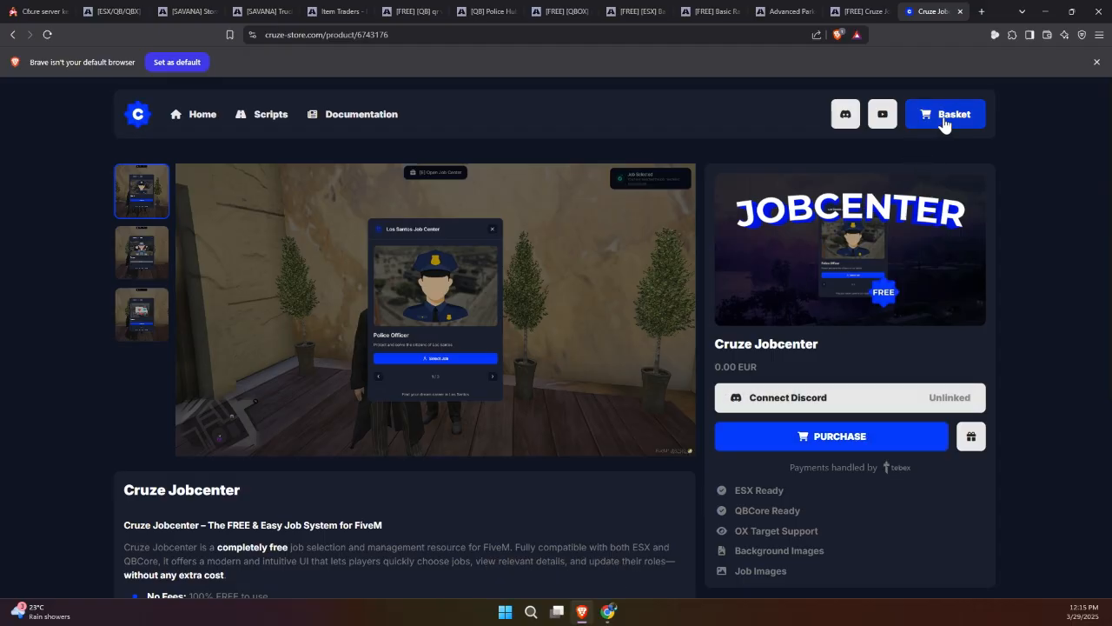
Check out the basket and complete the free 0.00 EUR Cruze Jobcenter order.
{"action": "left_click", "coordinate": [945, 114]}
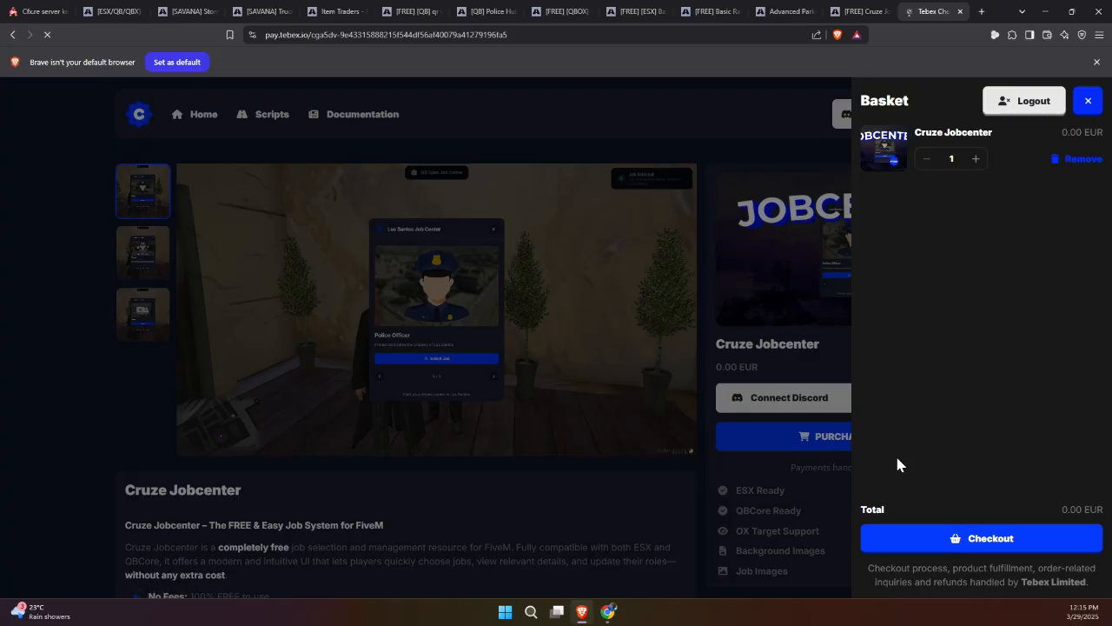
{"action": "left_click", "coordinate": [980, 538]}
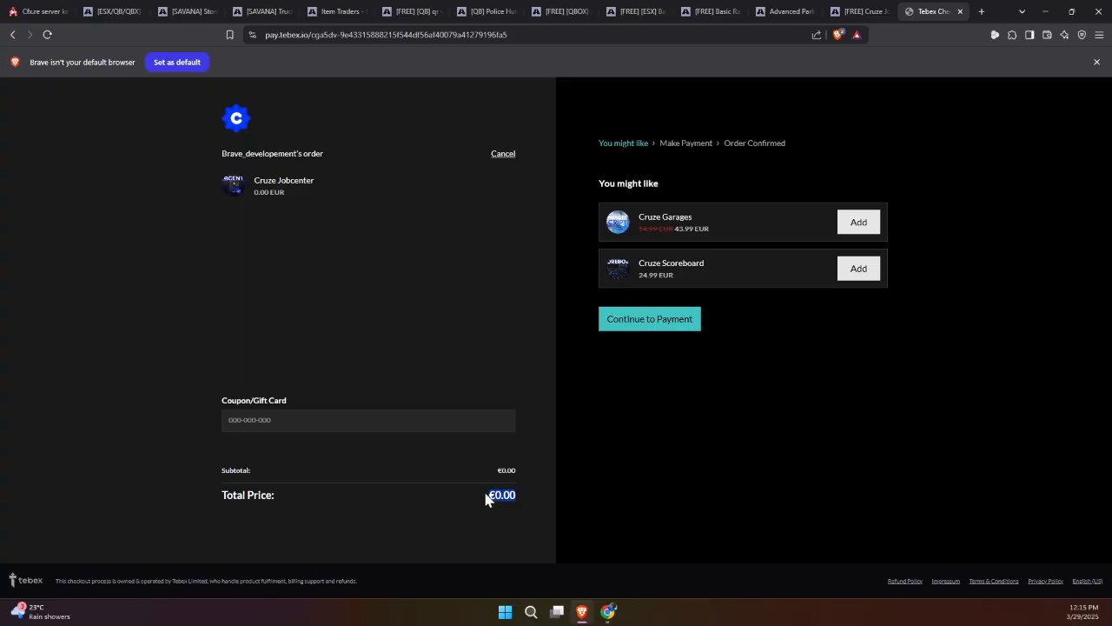
{"action": "left_click", "coordinate": [650, 318]}
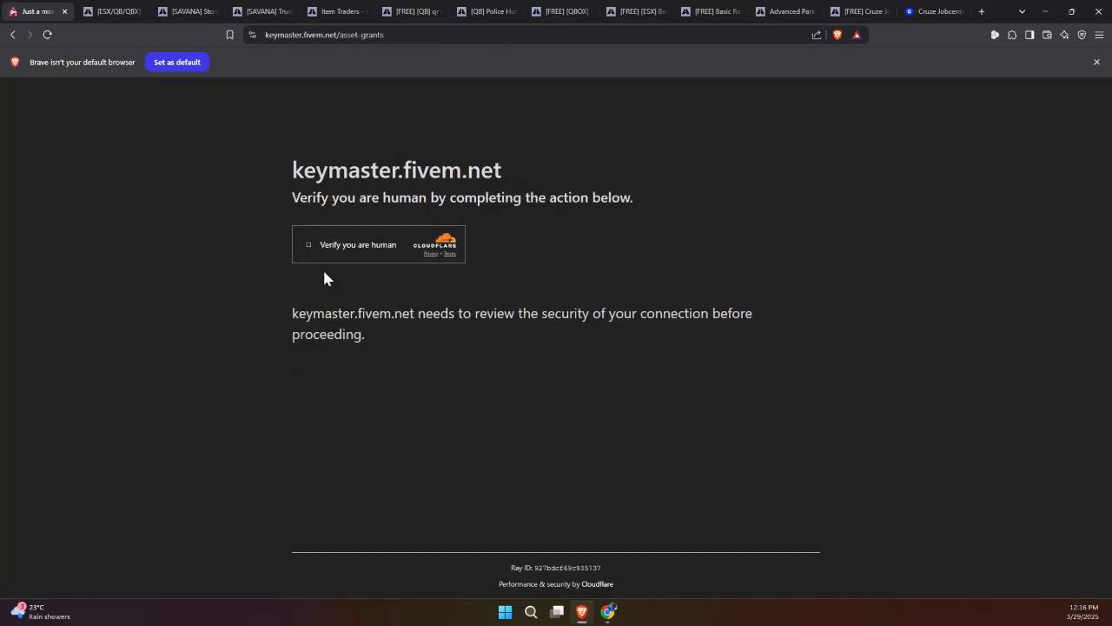
Pass Keymaster's human verification, sign in and download the cs-jobcenter asset.
{"action": "left_click", "coordinate": [309, 243]}
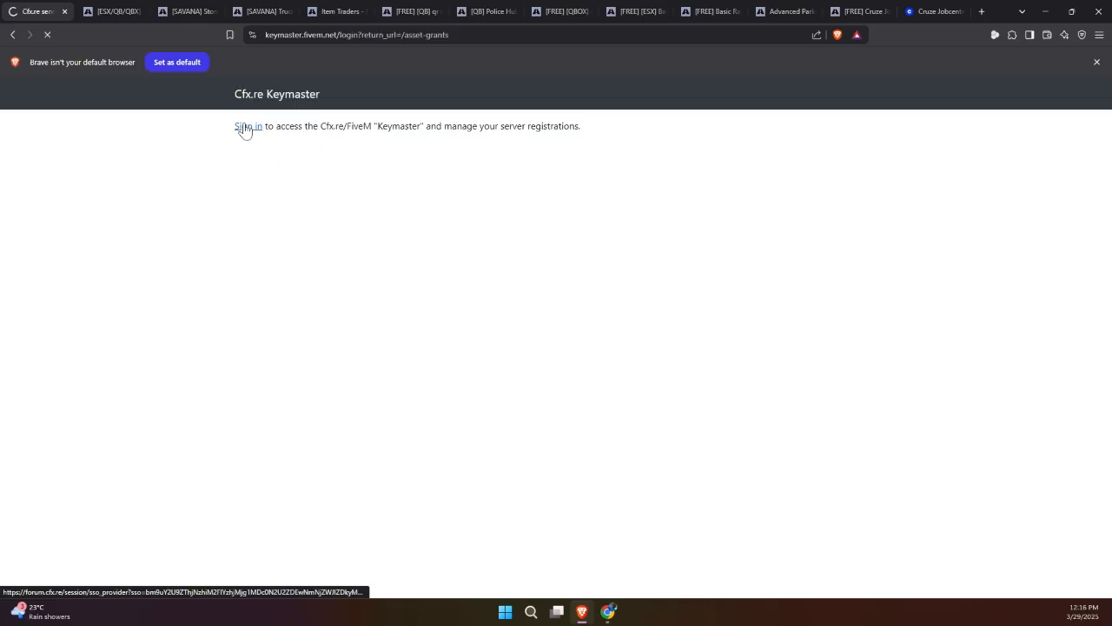
{"action": "left_click", "coordinate": [246, 125]}
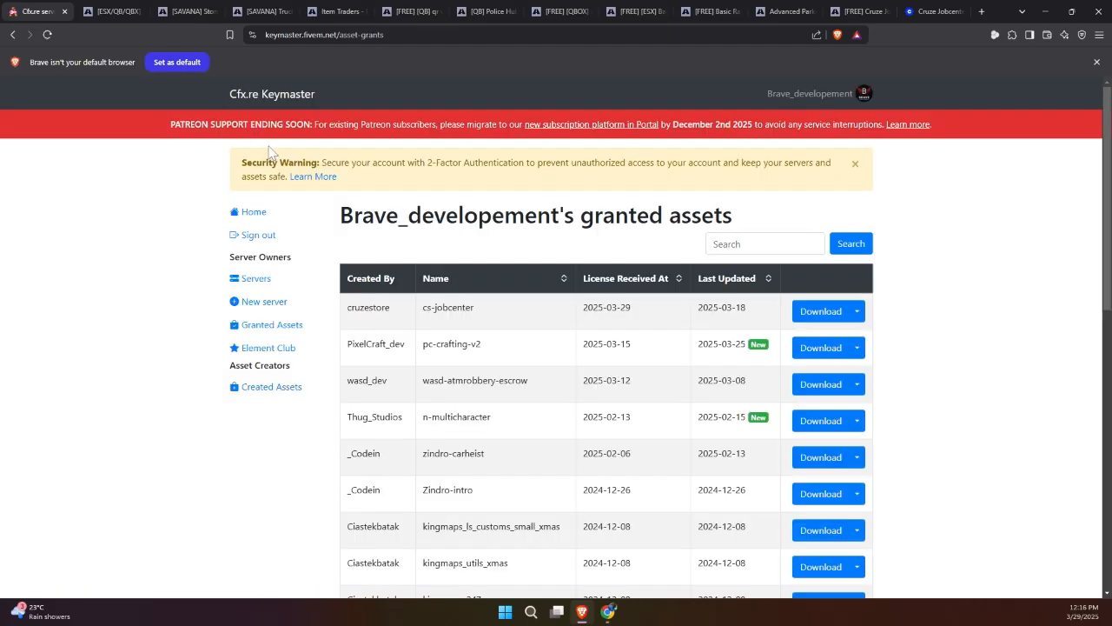
{"action": "double_click", "coordinate": [448, 306]}
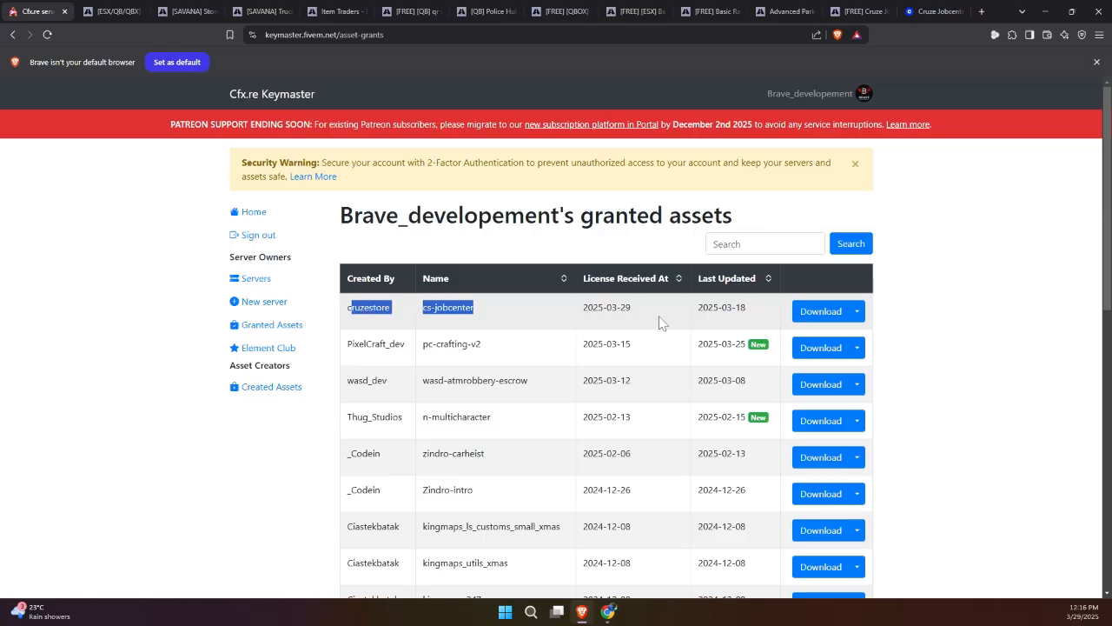
{"action": "mouse_move", "coordinate": [820, 311]}
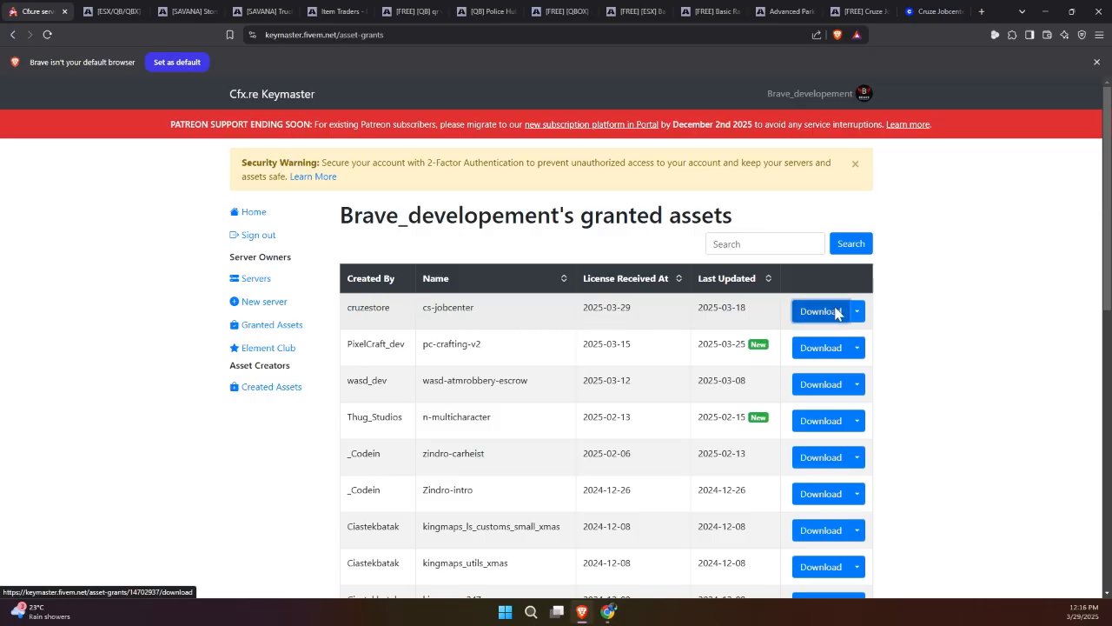
{"action": "left_click", "coordinate": [821, 311]}
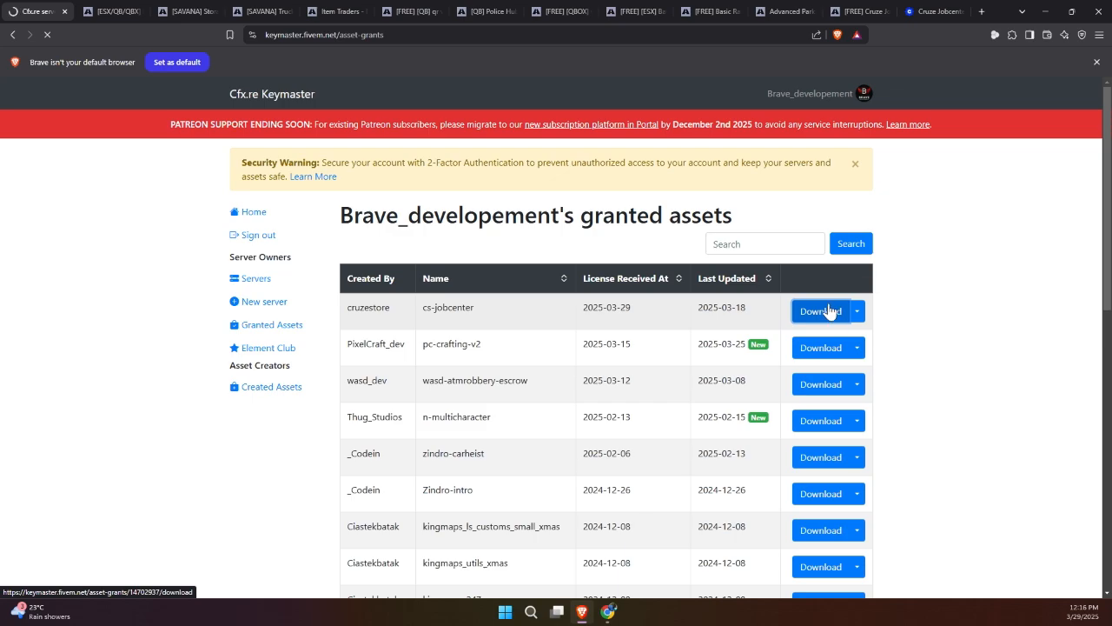
{"action": "left_click", "coordinate": [820, 311]}
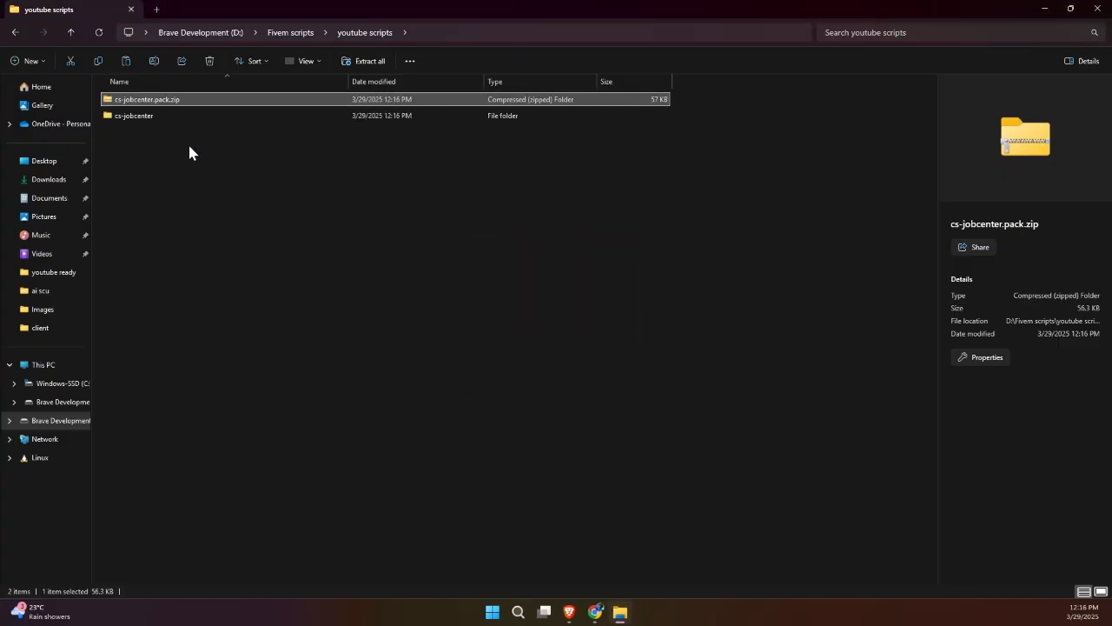
Navigate txData > QBCore > [v1] > cs-jobcenter > shared and open config.lua in VS Code.
{"action": "left_click", "coordinate": [134, 115]}
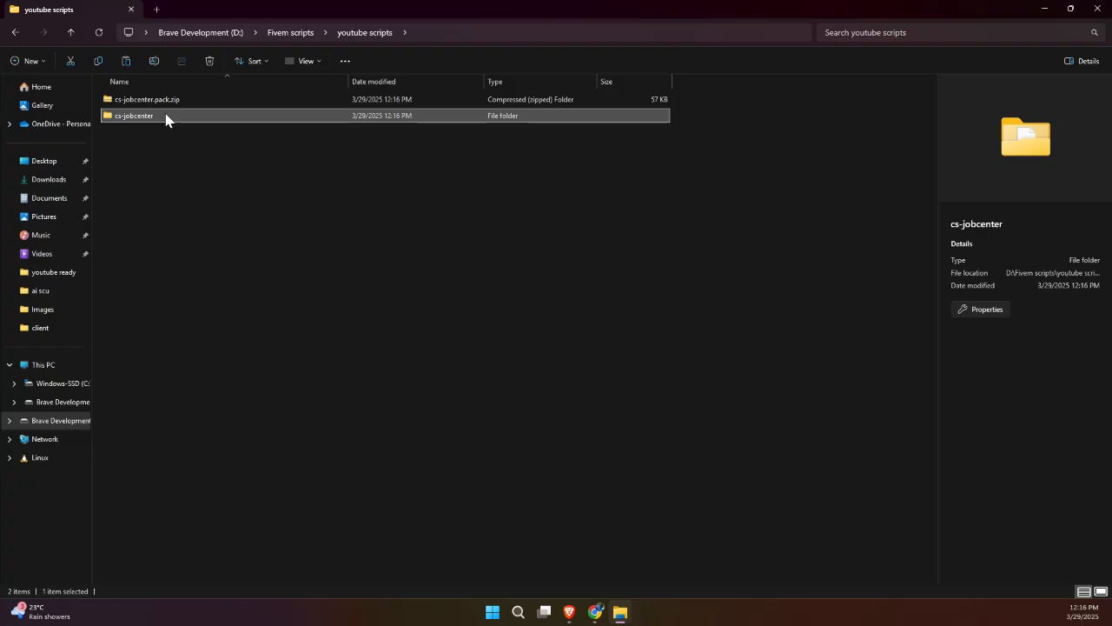
{"action": "mouse_move", "coordinate": [61, 421]}
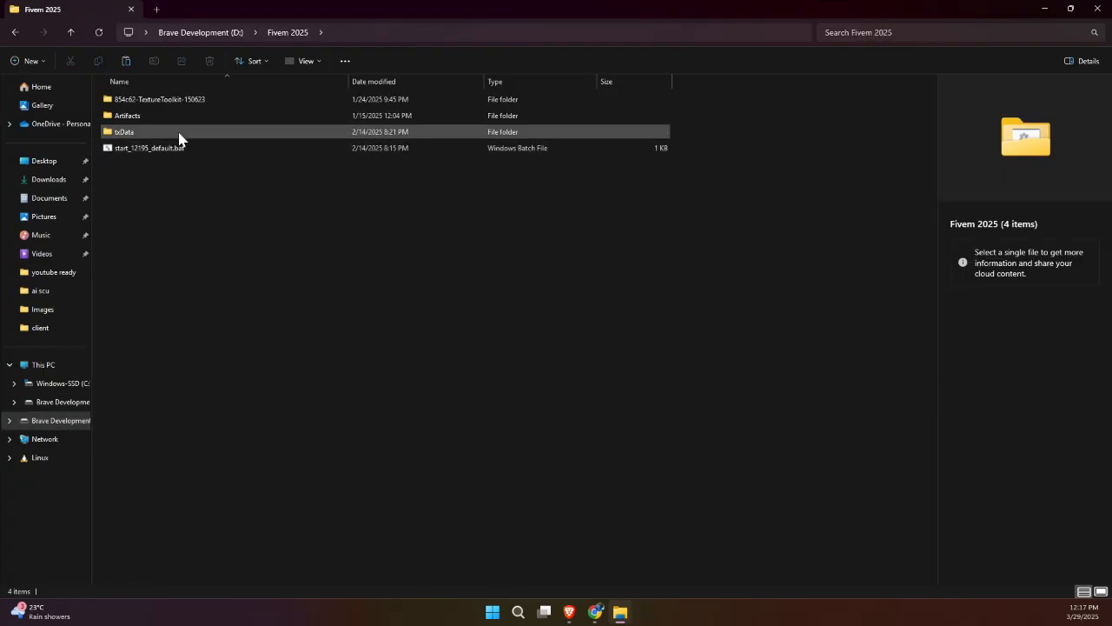
{"action": "double_click", "coordinate": [125, 132]}
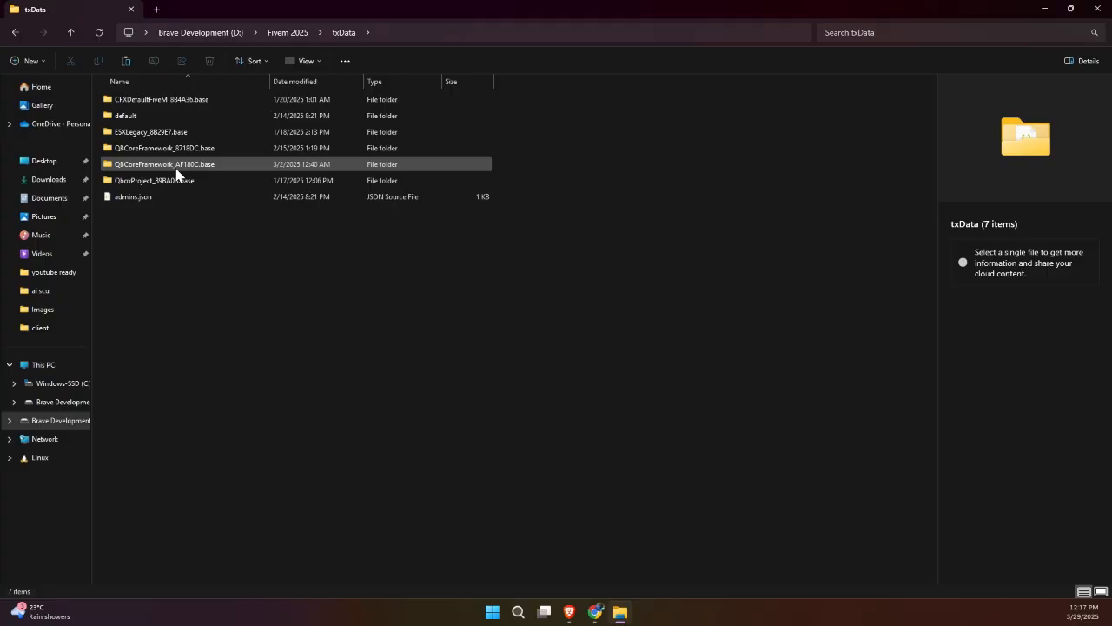
{"action": "double_click", "coordinate": [165, 163]}
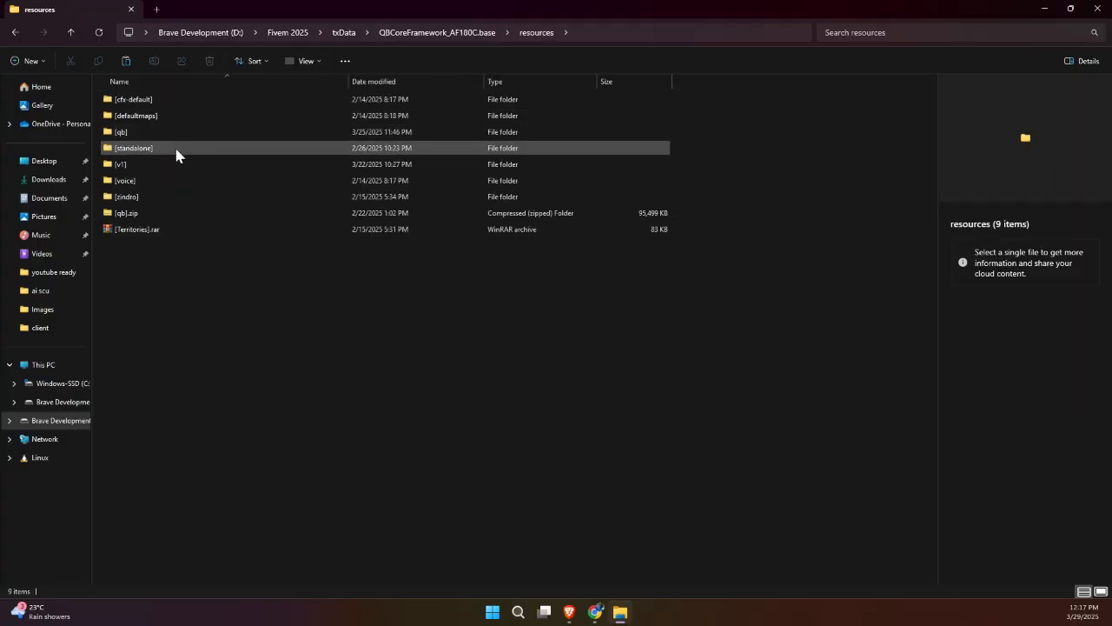
{"action": "double_click", "coordinate": [122, 163]}
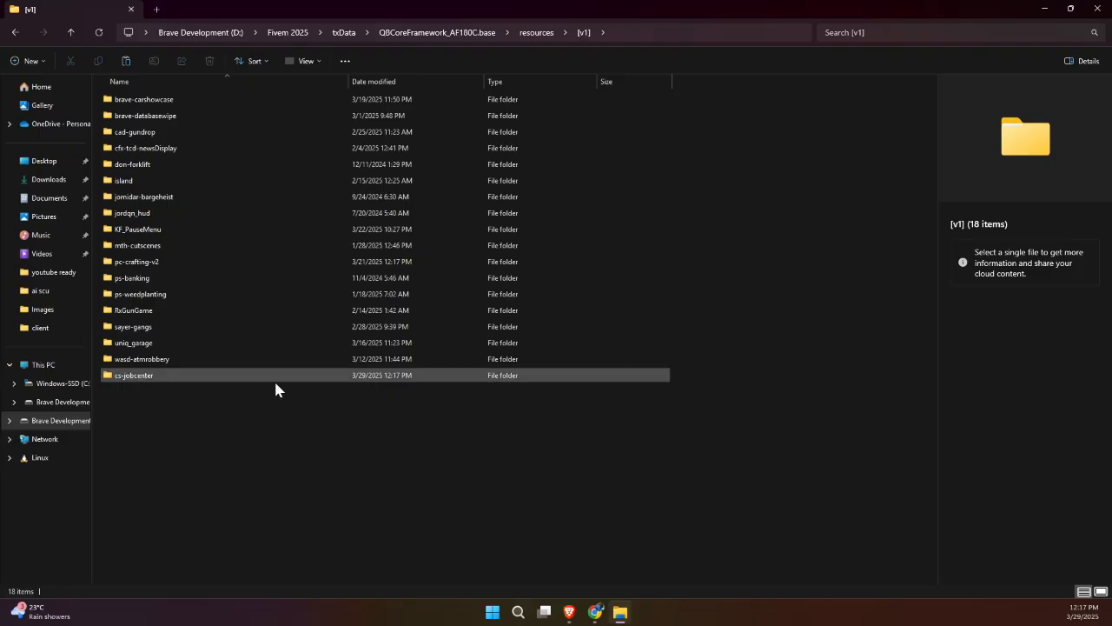
{"action": "double_click", "coordinate": [134, 375]}
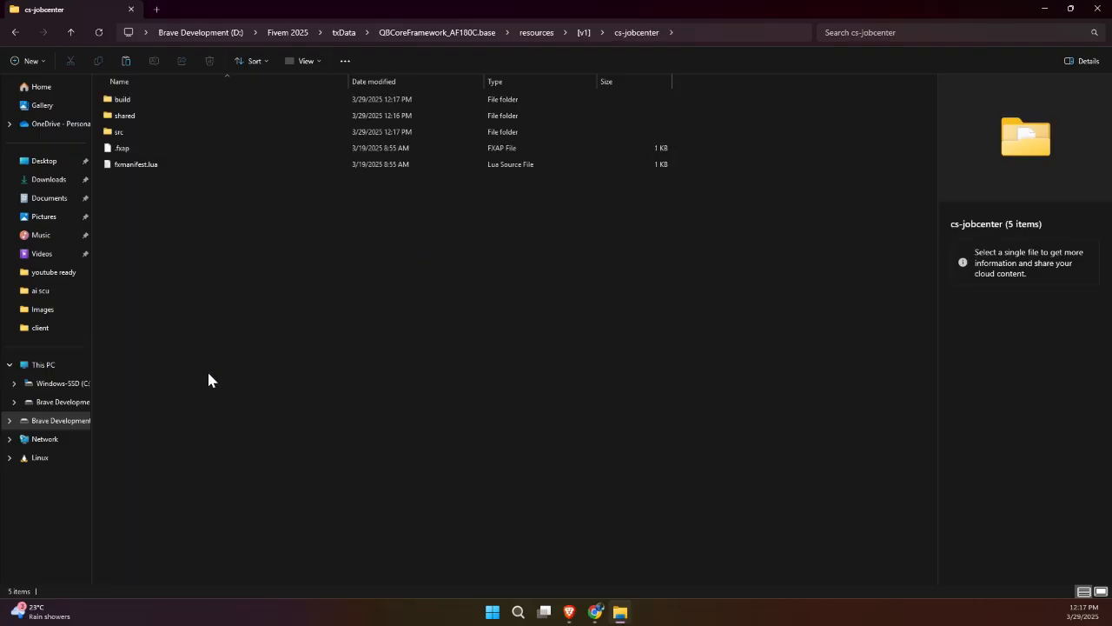
{"action": "double_click", "coordinate": [125, 114]}
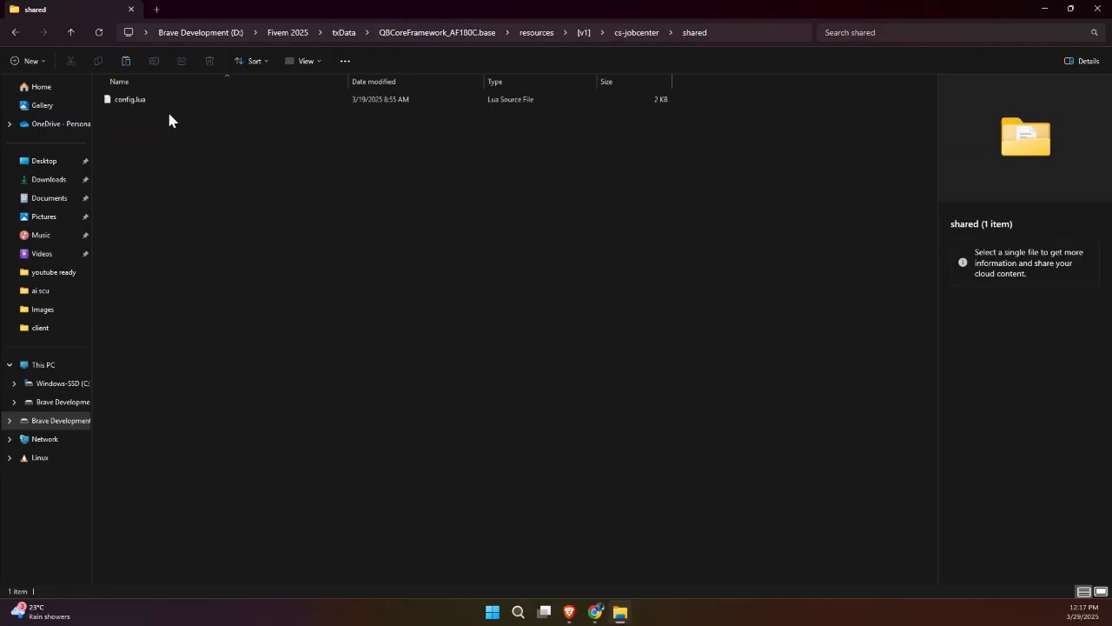
{"action": "left_click", "coordinate": [129, 97]}
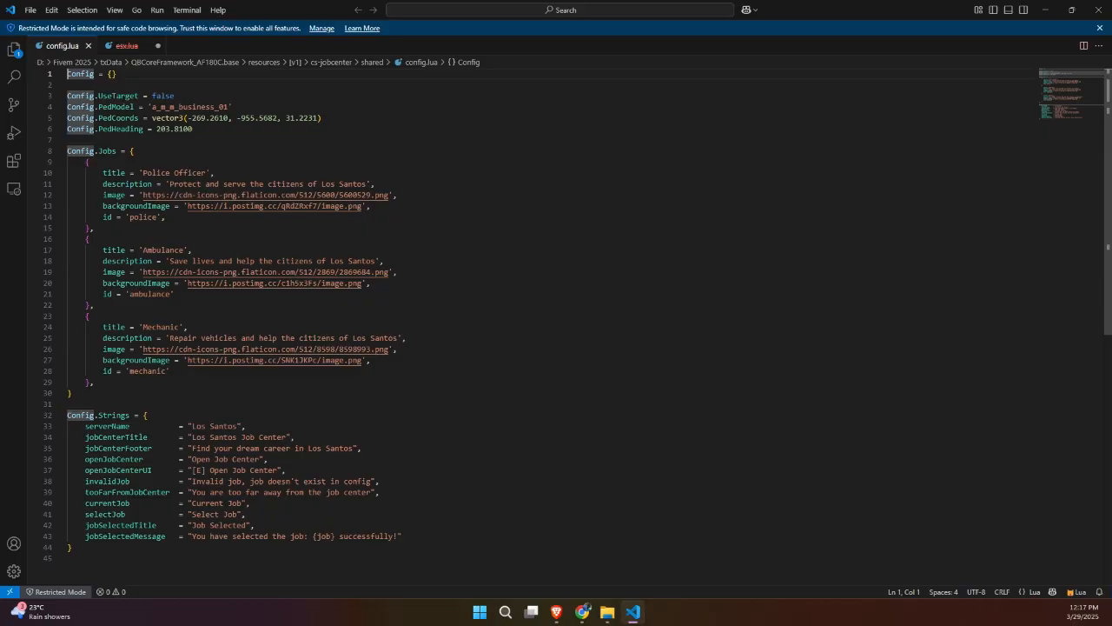
{"action": "left_click_drag", "start_coordinate": [122, 118], "coordinate": [319, 118]}
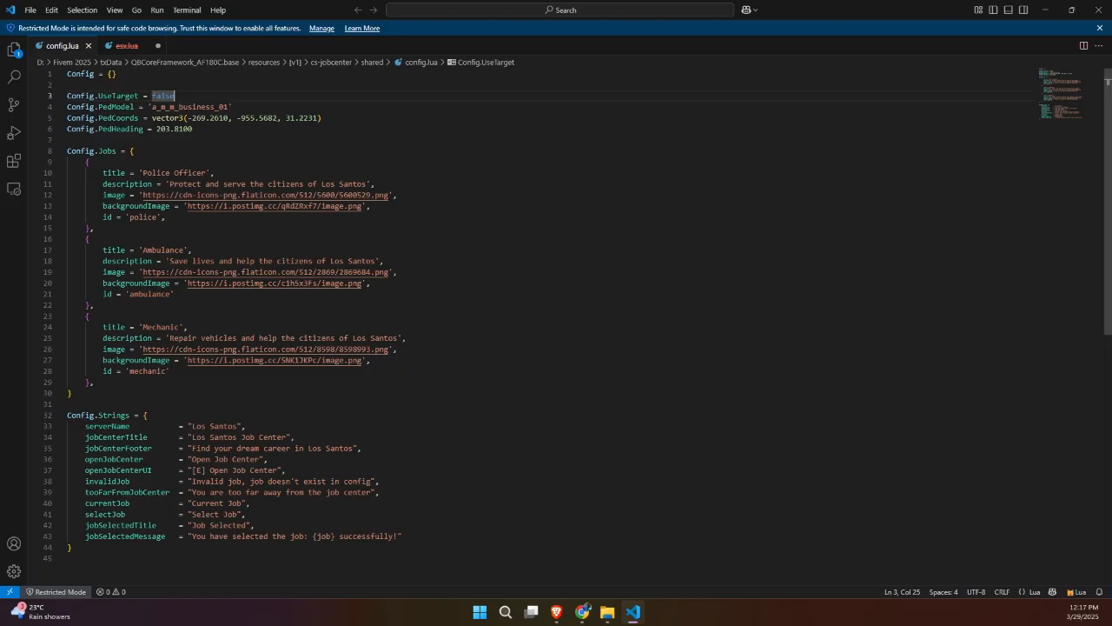
{"action": "double_click", "coordinate": [215, 423]}
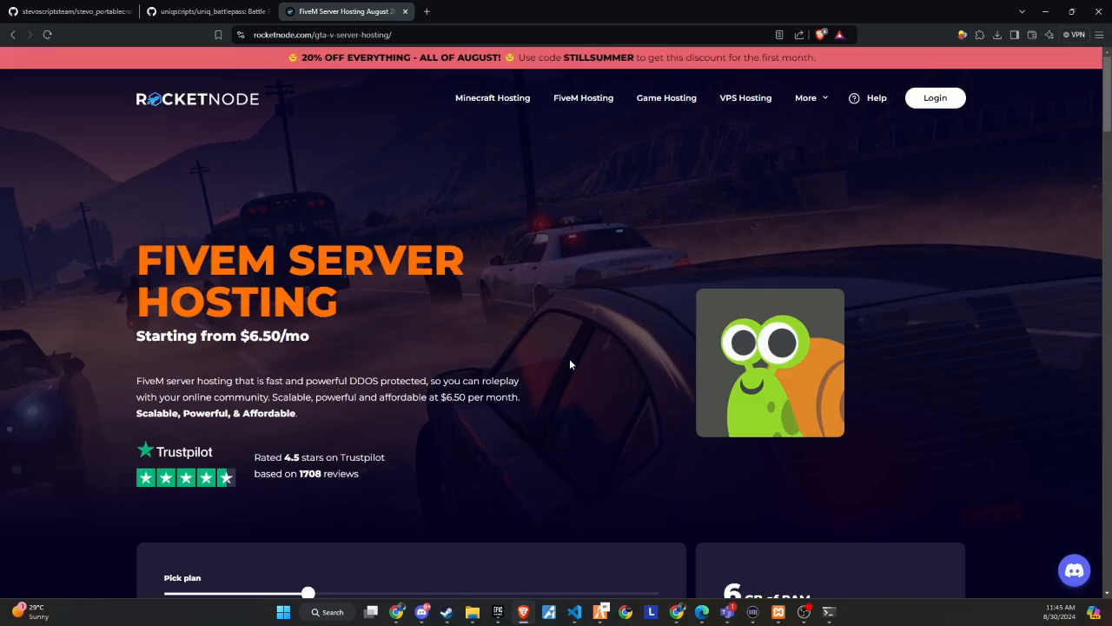
{"action": "mouse_move", "coordinate": [556, 243]}
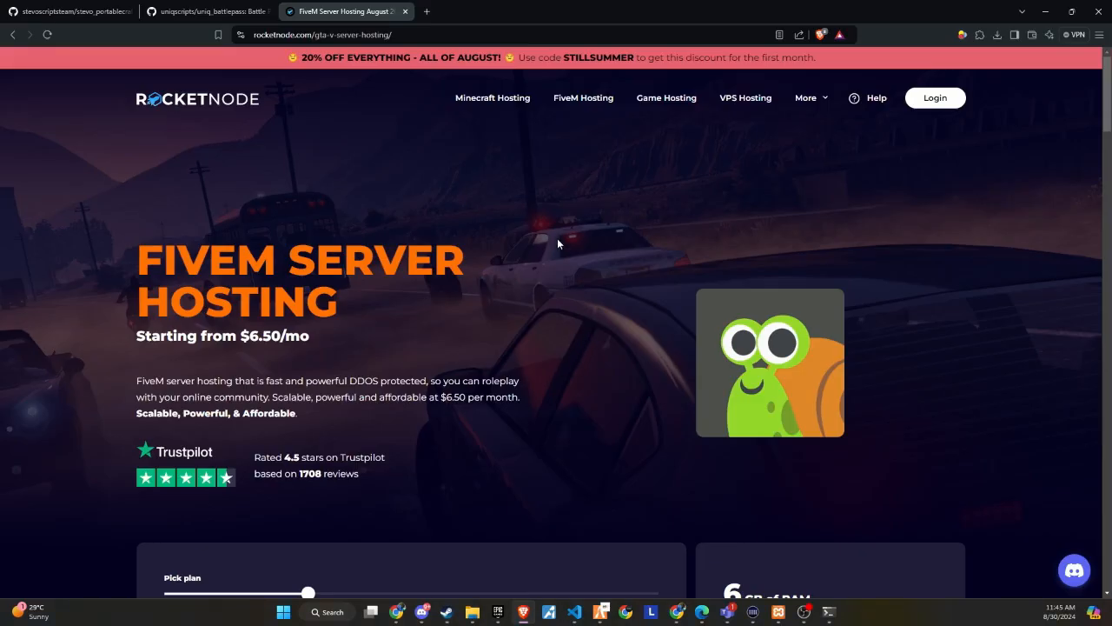
{"action": "mouse_move", "coordinate": [362, 137]}
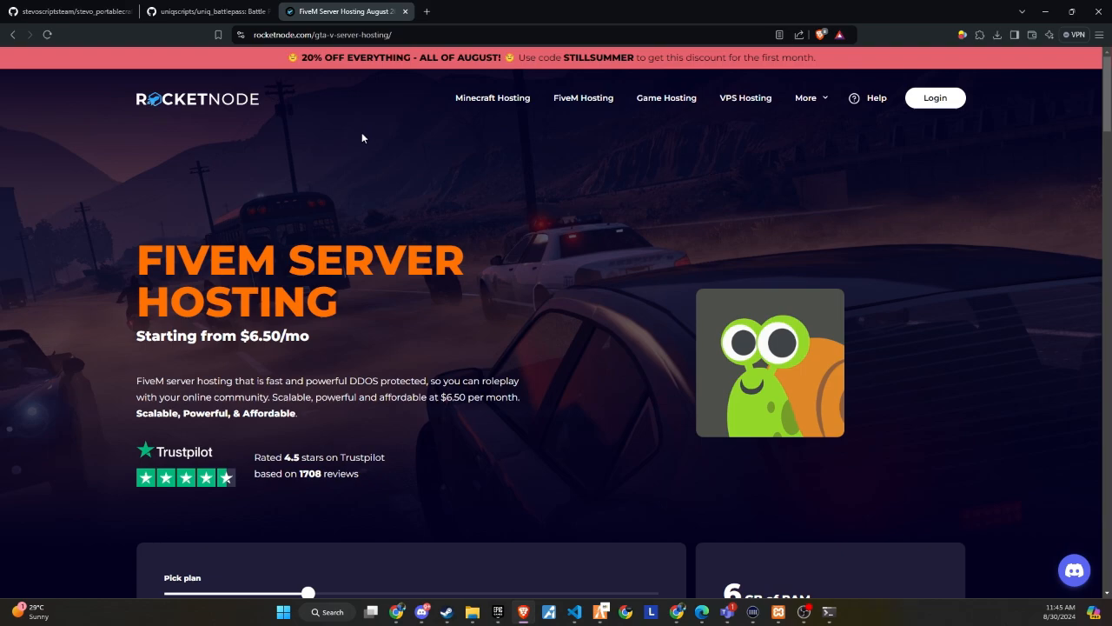
Scroll through RocketNode's GTA FXServer hosting plans from Starter $6.50 to God $98.50.
{"action": "scroll", "scroll_direction": "down", "scroll_amount": 3}
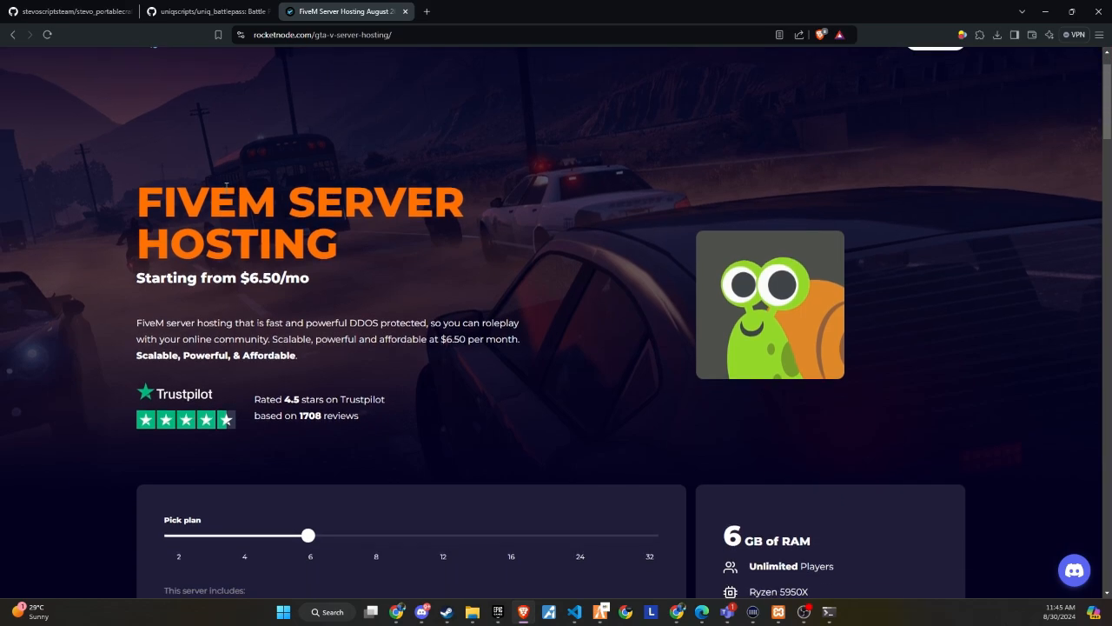
{"action": "scroll", "scroll_direction": "down", "scroll_amount": 3}
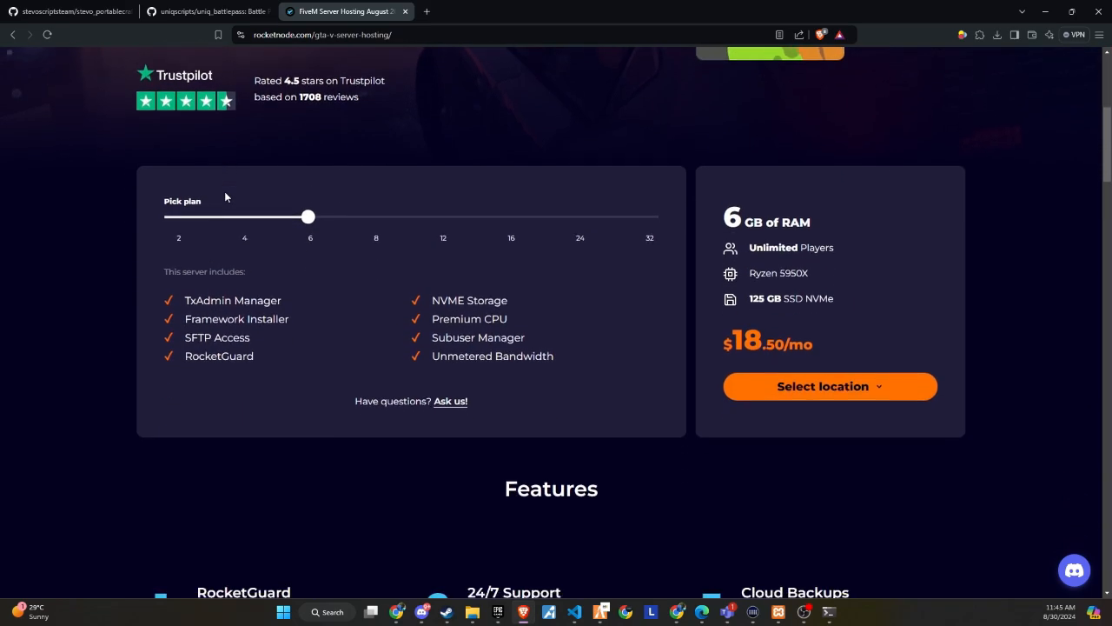
{"action": "scroll", "scroll_direction": "down", "scroll_amount": 3}
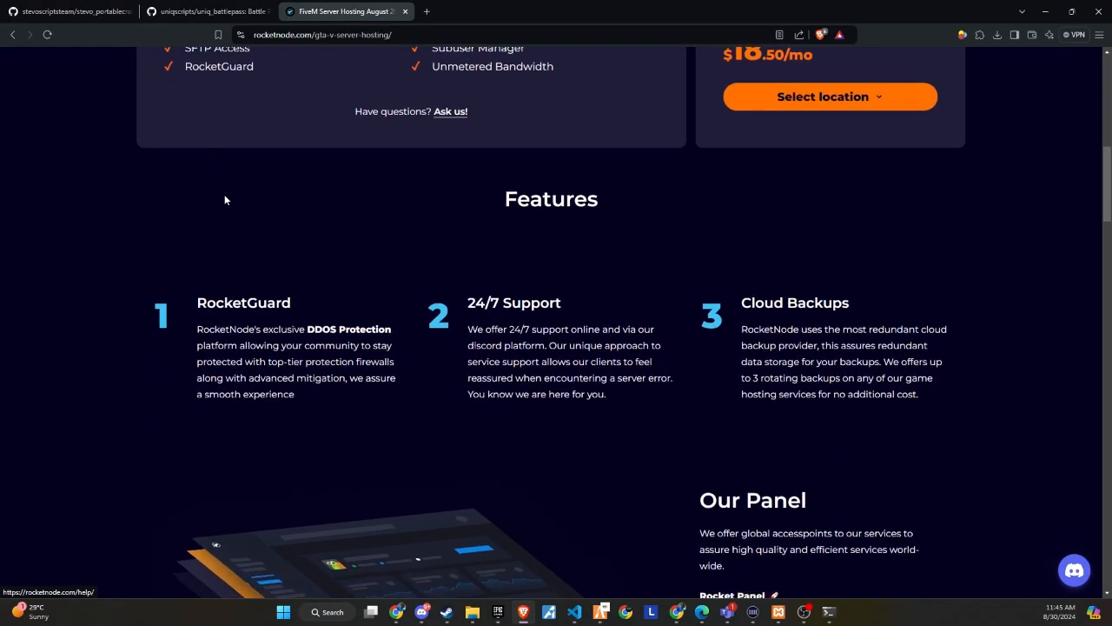
{"action": "scroll", "scroll_direction": "down", "scroll_amount": 3}
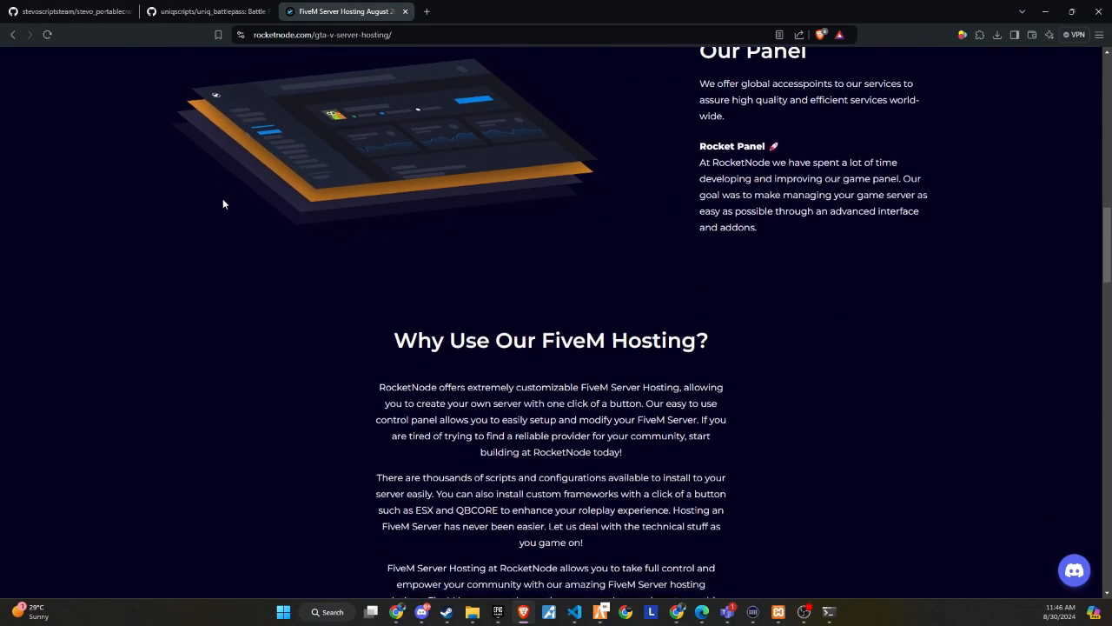
{"action": "scroll", "scroll_direction": "down", "scroll_amount": 3}
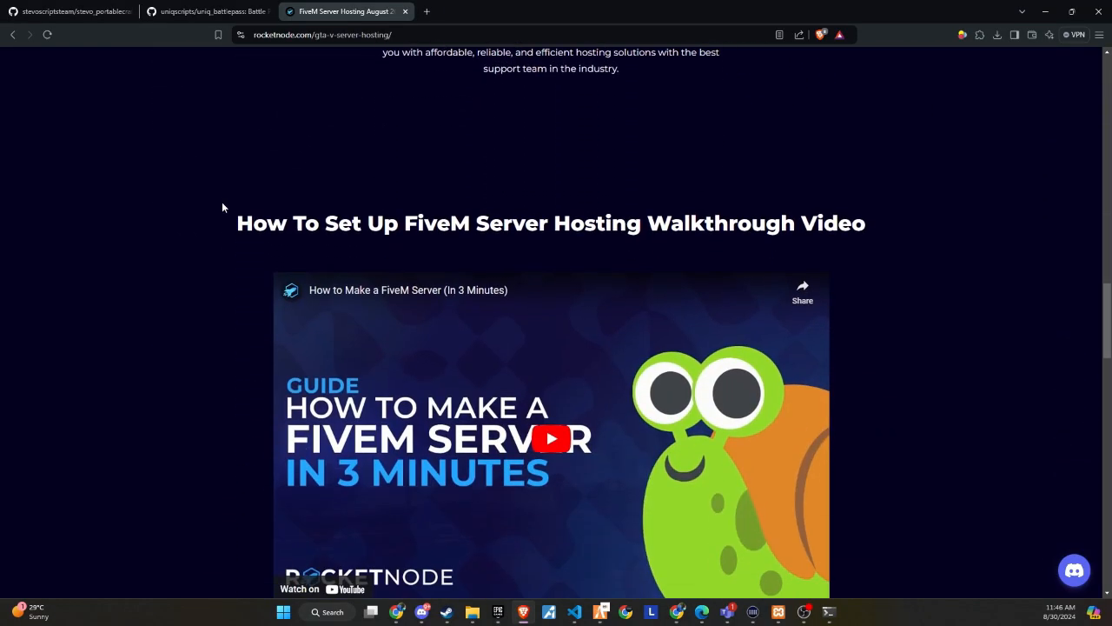
{"action": "scroll", "scroll_direction": "down", "scroll_amount": 3}
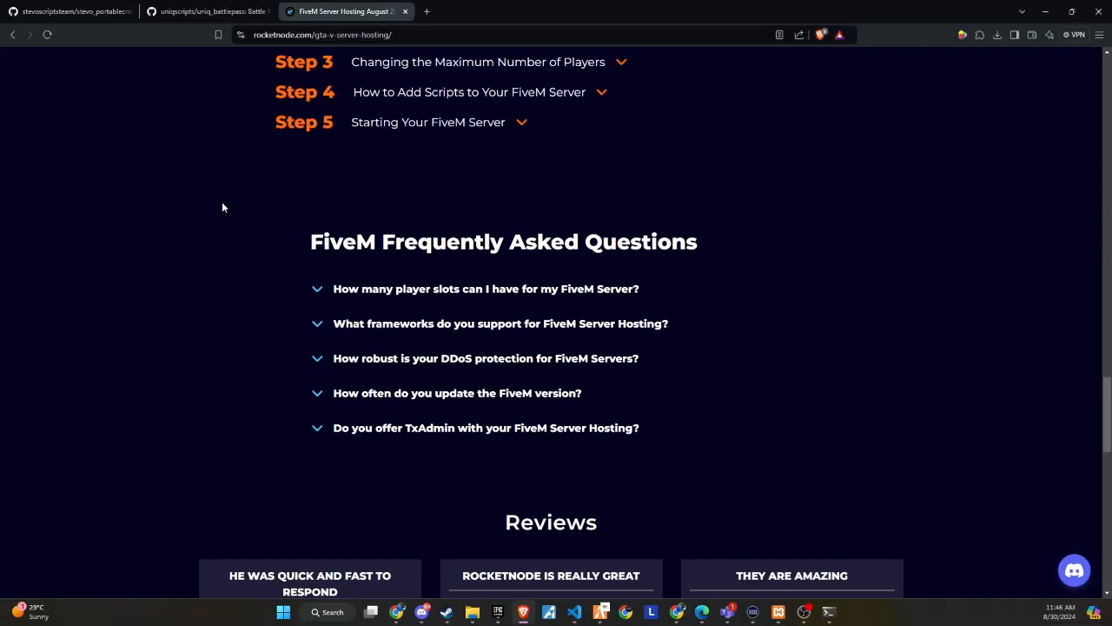
{"action": "scroll", "scroll_direction": "up", "scroll_amount": 3}
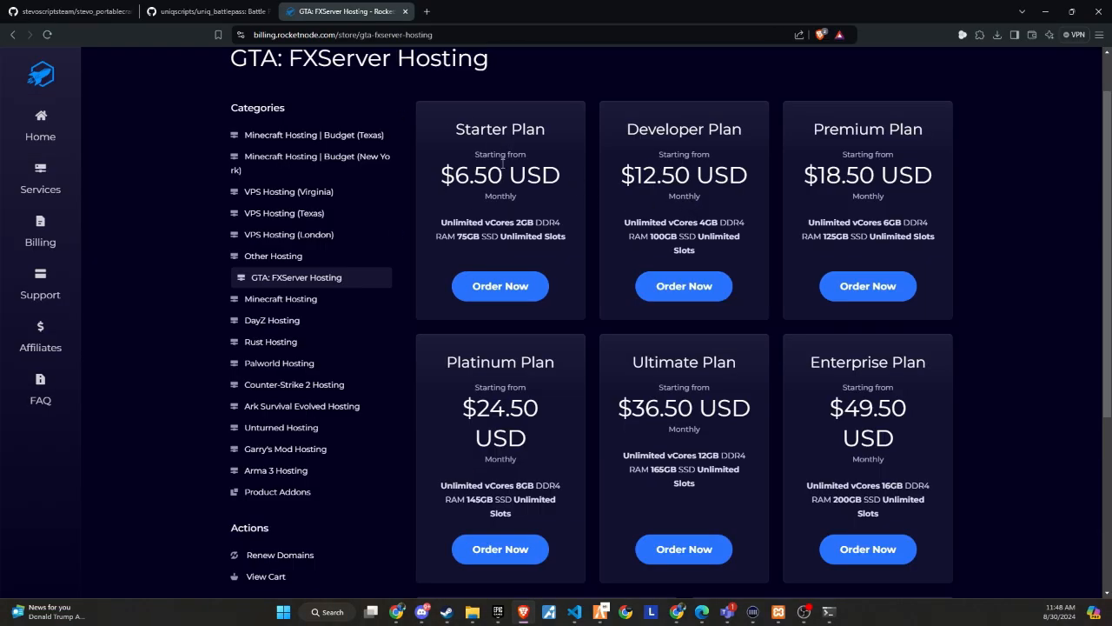
{"action": "mouse_move", "coordinate": [504, 207]}
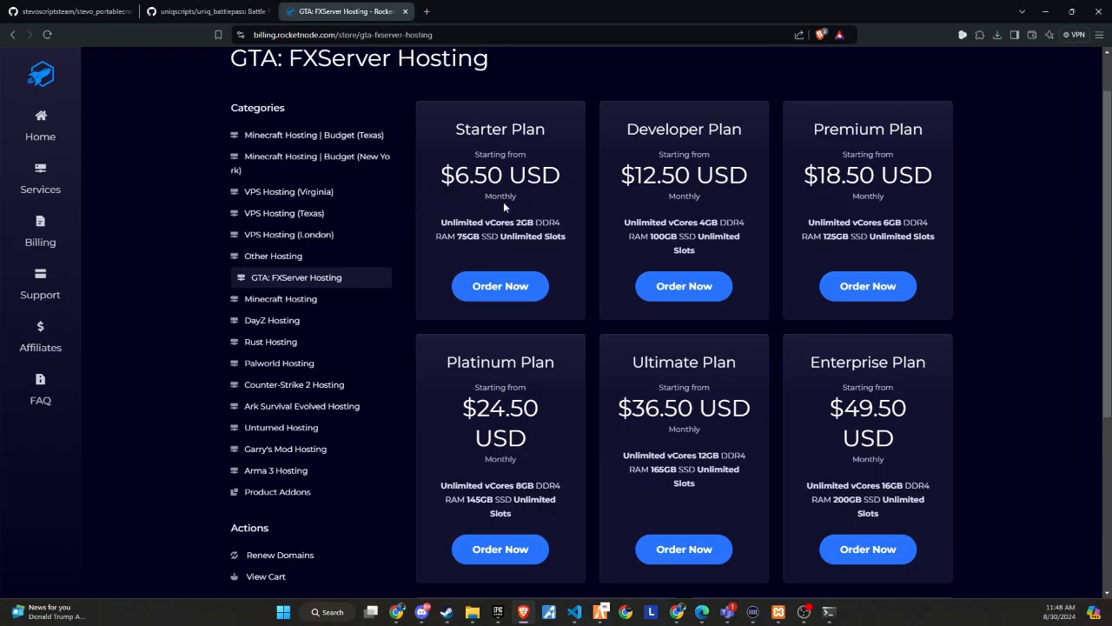
{"action": "scroll", "scroll_direction": "down", "scroll_amount": 3}
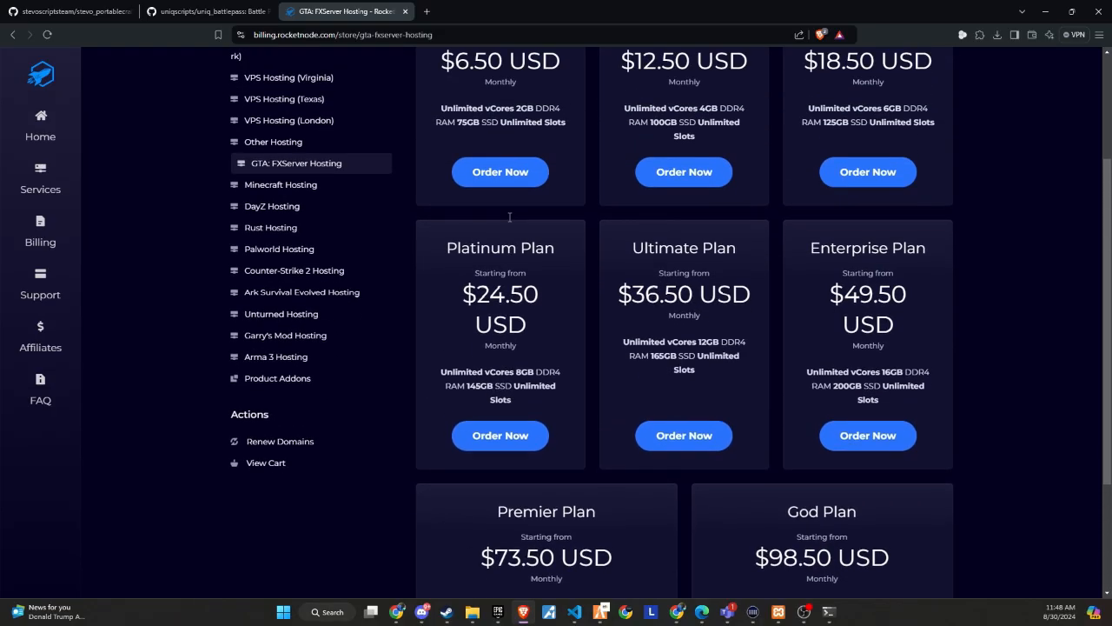
{"action": "scroll", "scroll_direction": "down", "scroll_amount": 3}
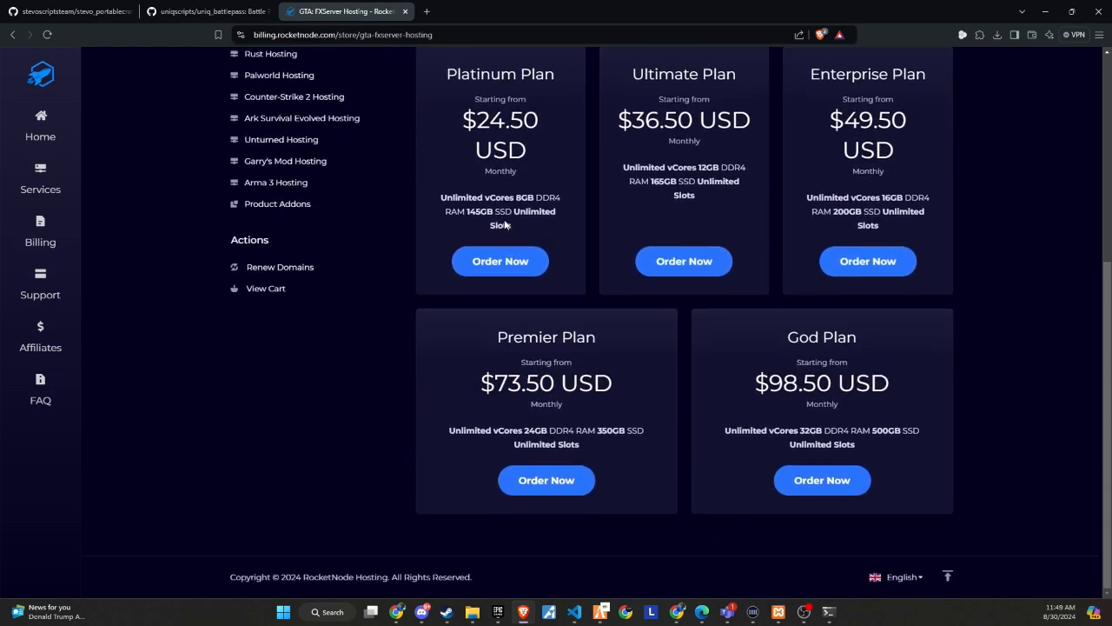
{"action": "mouse_move", "coordinate": [676, 483]}
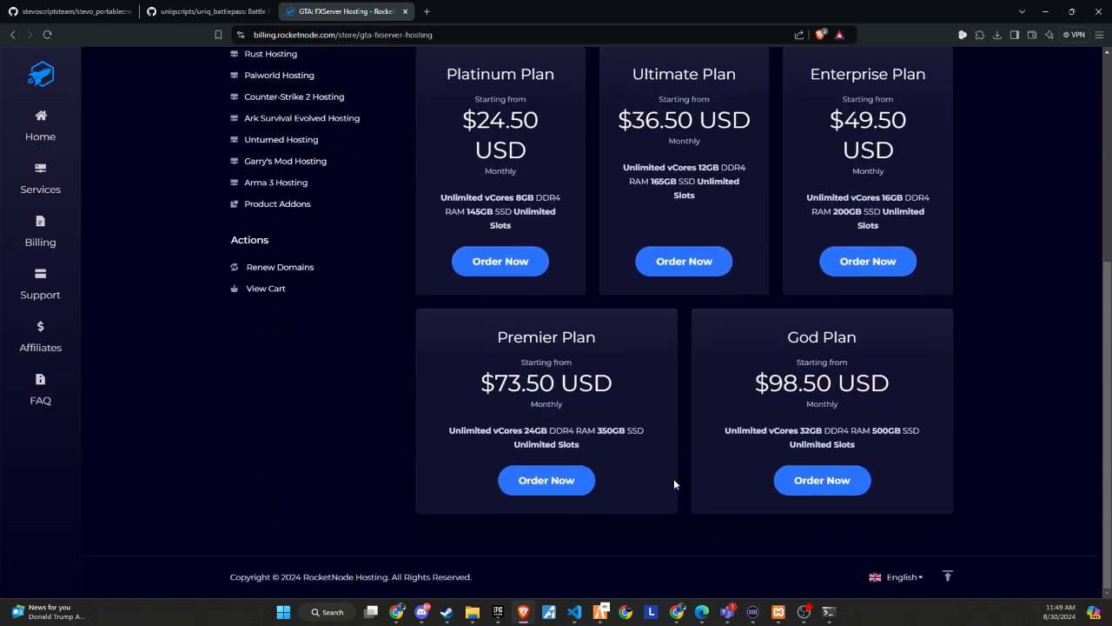
Order the God Plan server and validate the promo code BRAVE25 at checkout.
{"action": "left_click", "coordinate": [820, 480]}
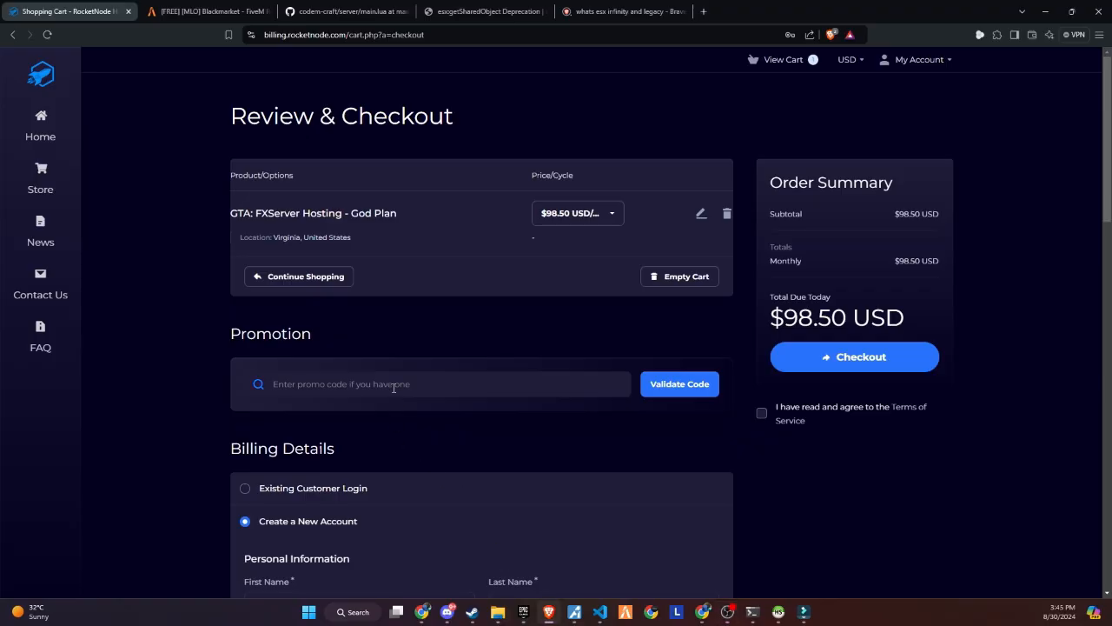
{"action": "type", "text": "BRAVE25"}
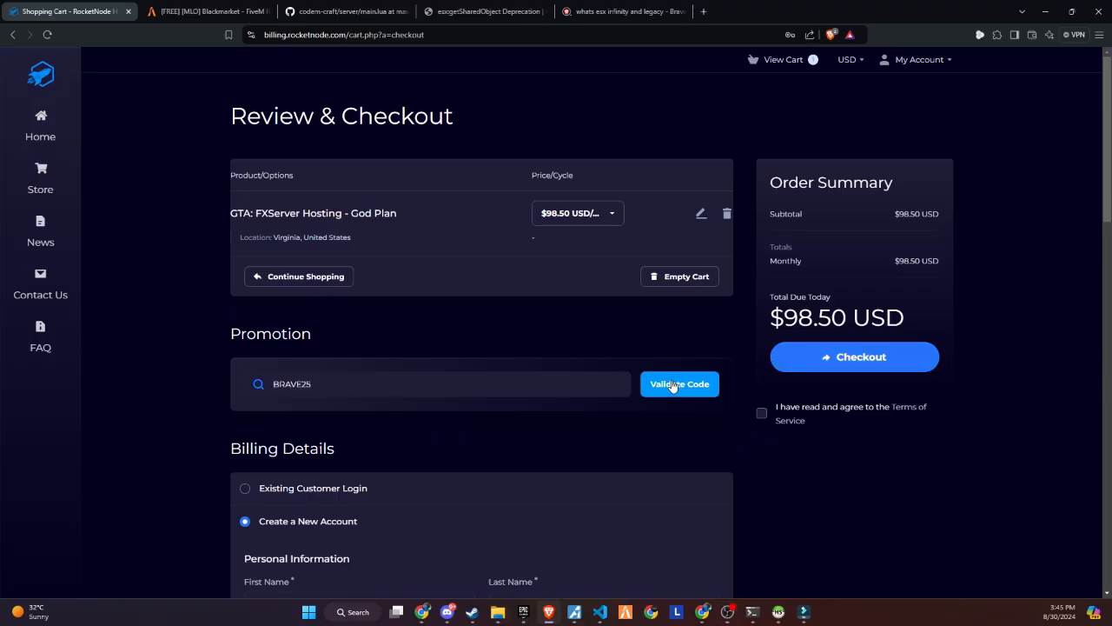
{"action": "left_click", "coordinate": [679, 384]}
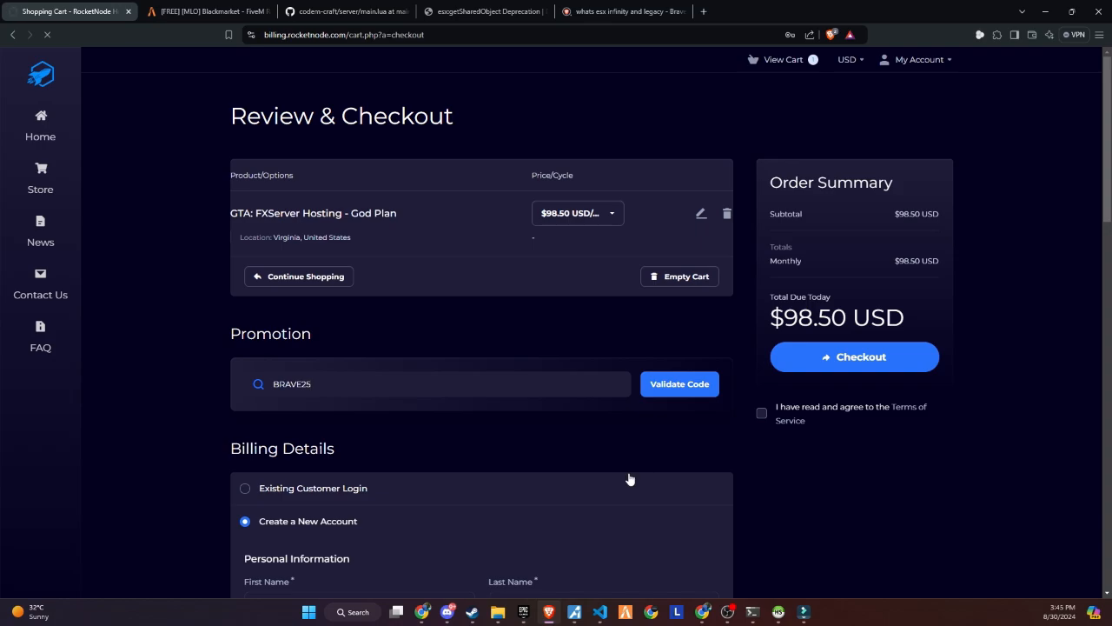
{"action": "left_click", "coordinate": [679, 384]}
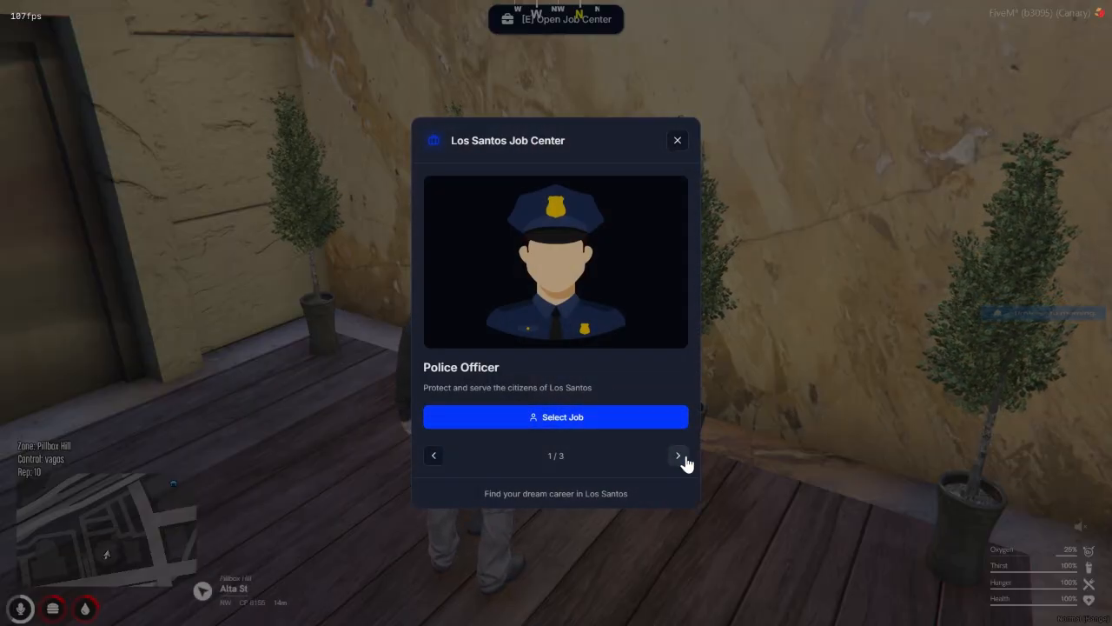
Page through the Job Center's Police Officer, Ambulance and Mechanic jobs.
{"action": "left_click", "coordinate": [678, 455]}
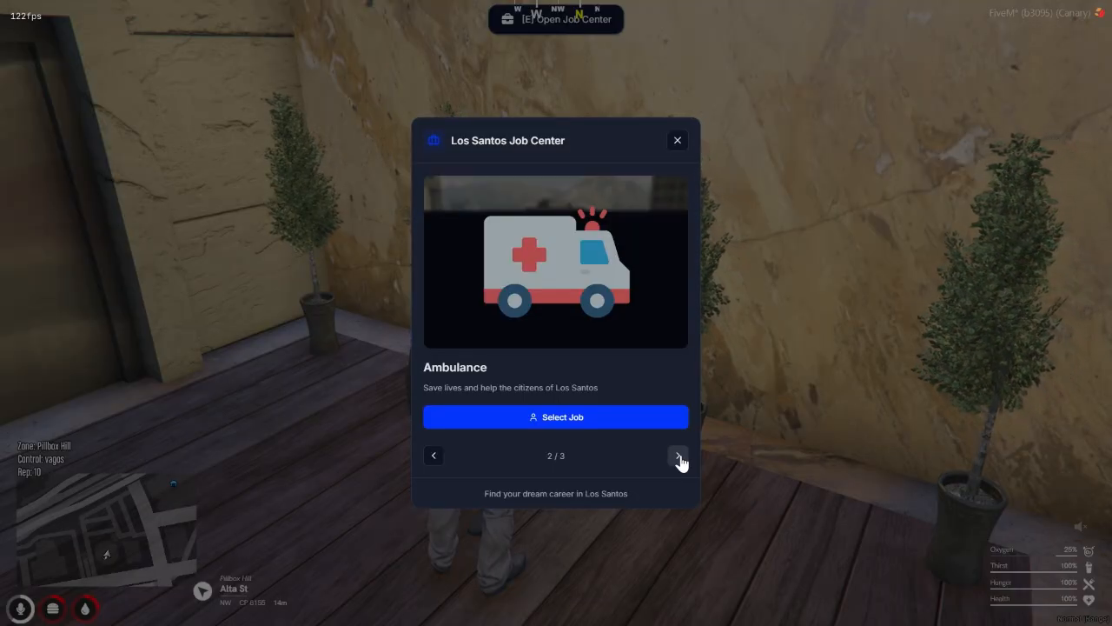
{"action": "left_click", "coordinate": [678, 455]}
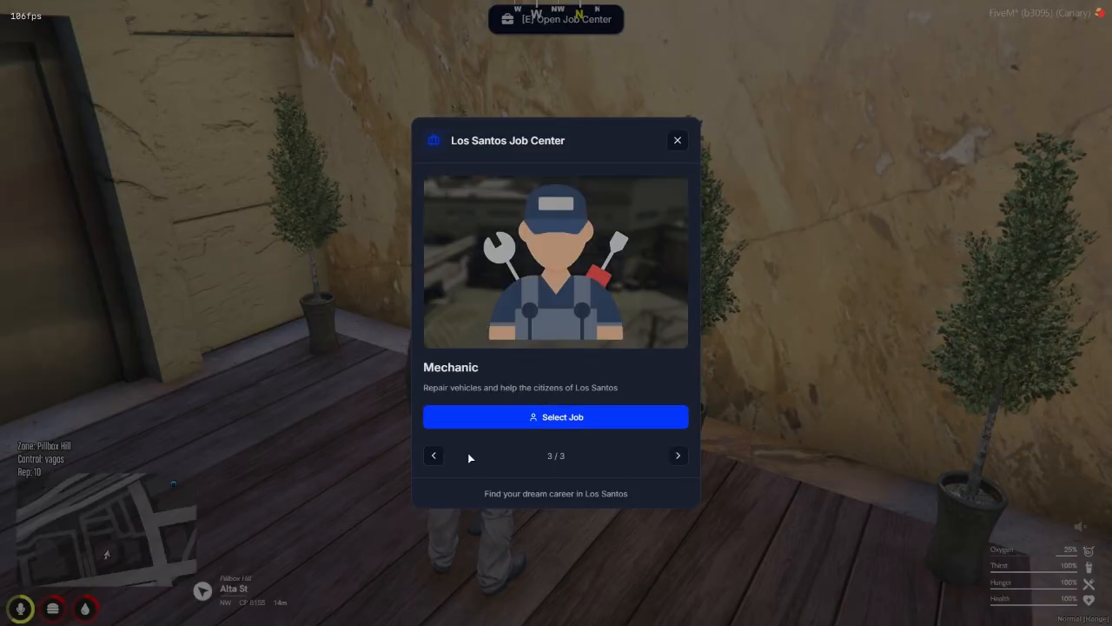
{"action": "left_click", "coordinate": [677, 455]}
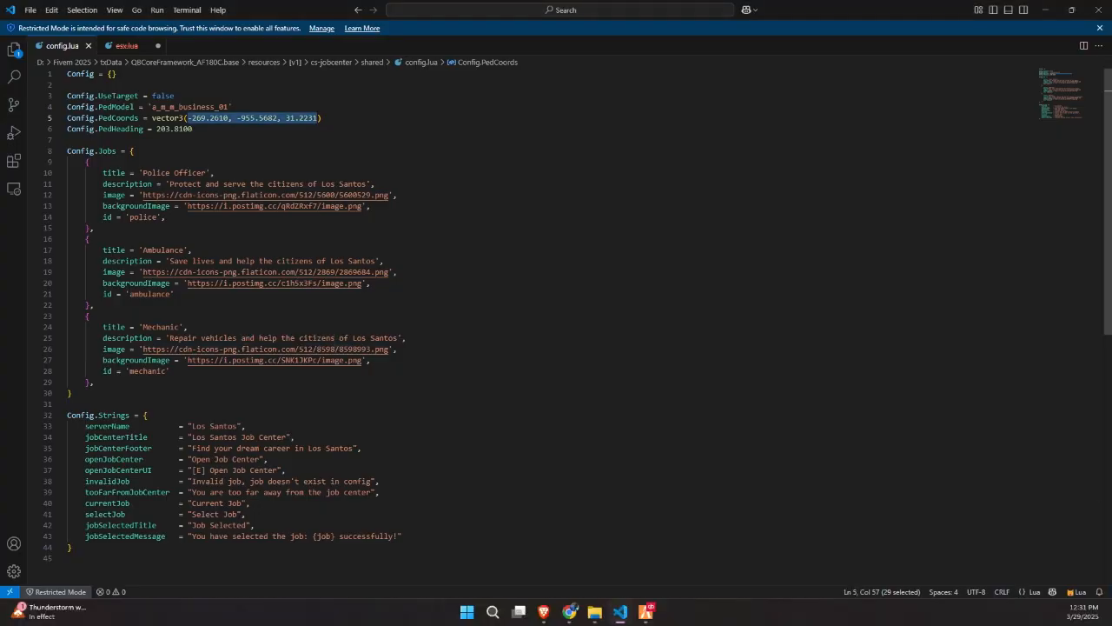
Duplicate the Mechanic entry as 'Brave Follower' with description 'Follow brave', keeping the mechanic id.
{"action": "left_click_drag", "start_coordinate": [87, 316], "coordinate": [174, 383]}
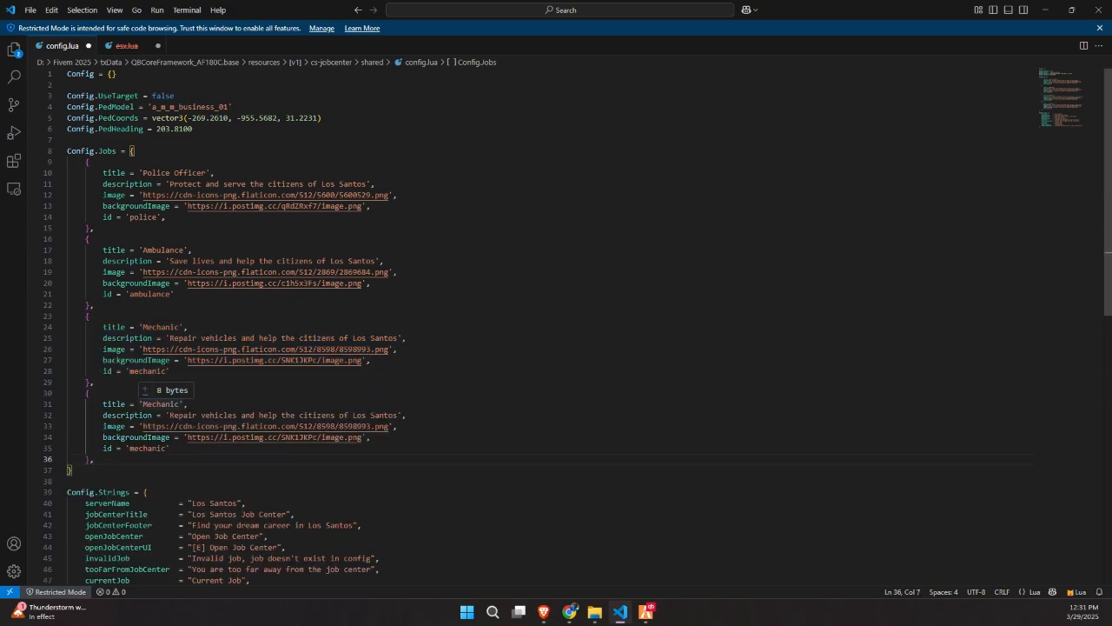
{"action": "double_click", "coordinate": [160, 403]}
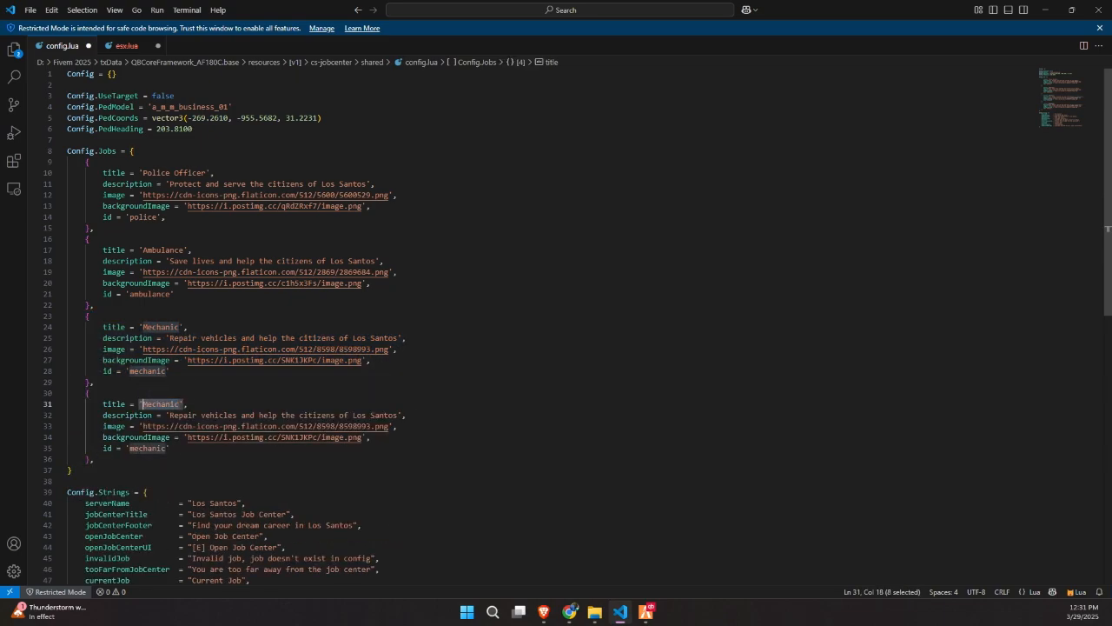
{"action": "type", "text": "Brave"}
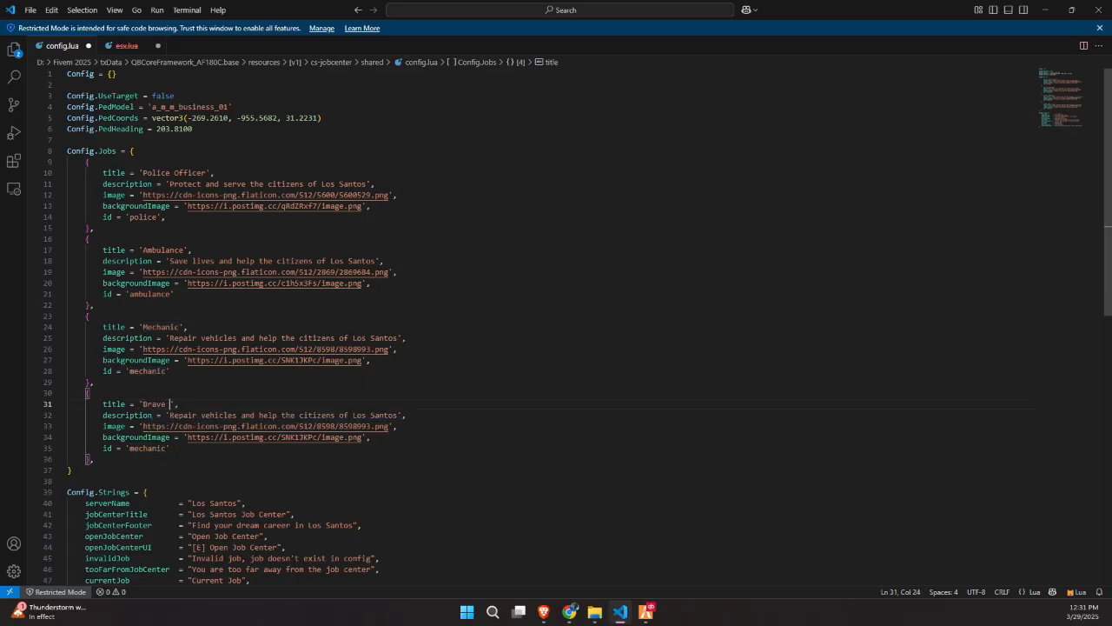
{"action": "type", "text": "Follower"}
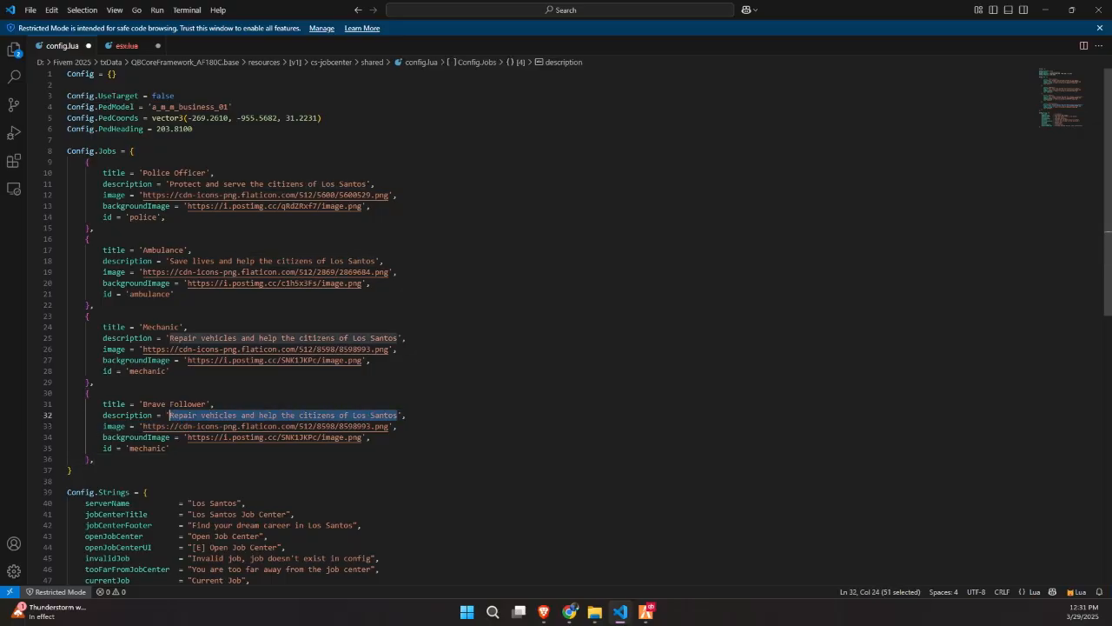
{"action": "type", "text": "Follow brave',"}
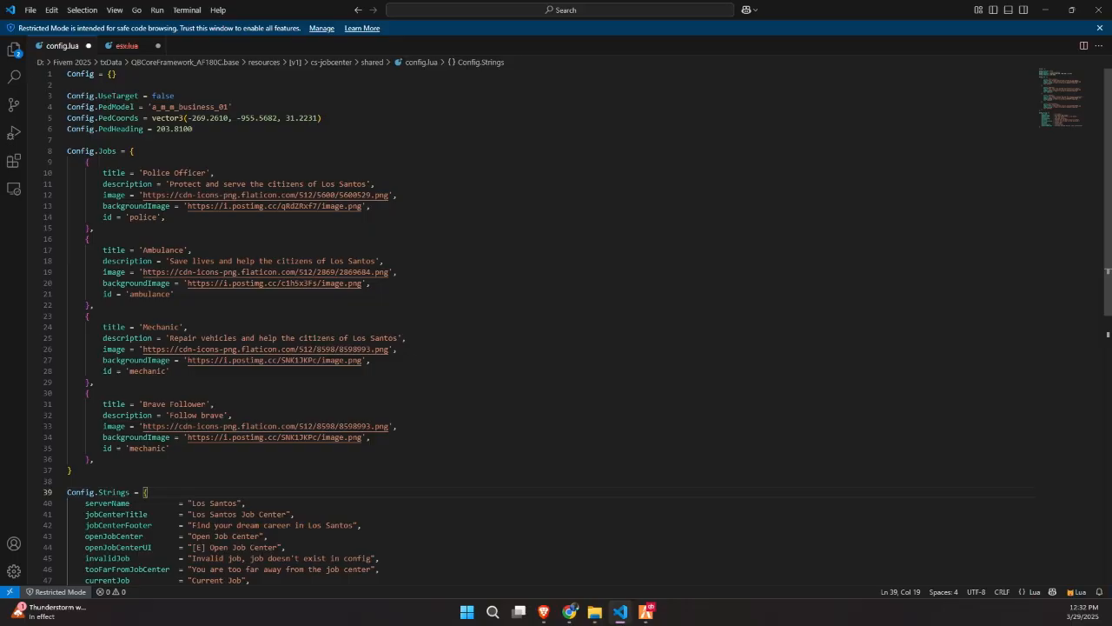
{"action": "double_click", "coordinate": [146, 448]}
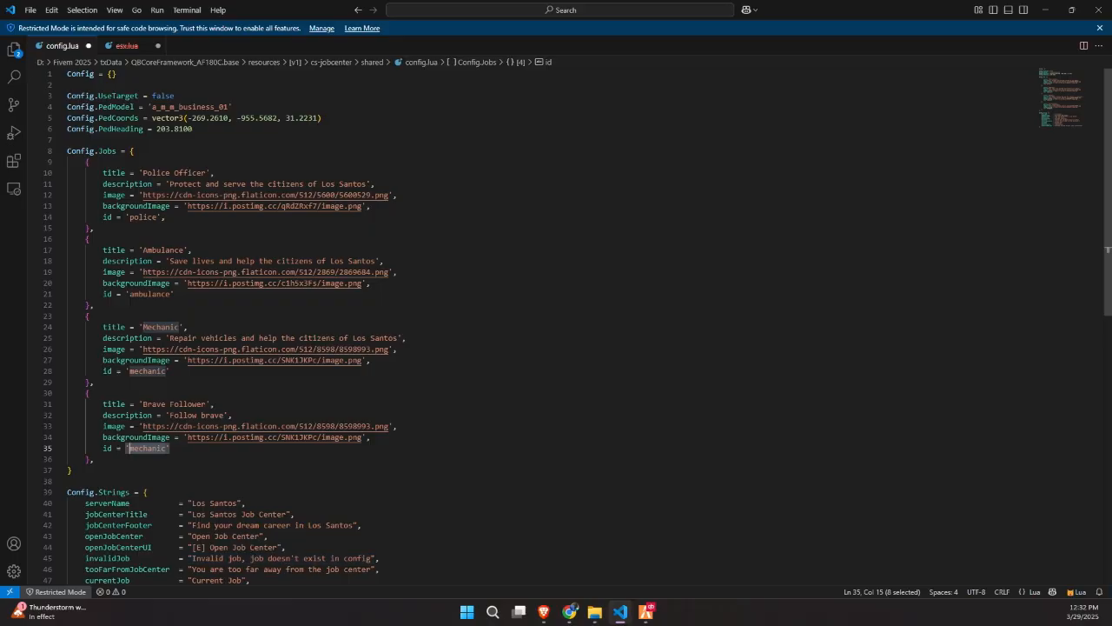
{"action": "scroll", "scroll_direction": "down", "scroll_amount": 3}
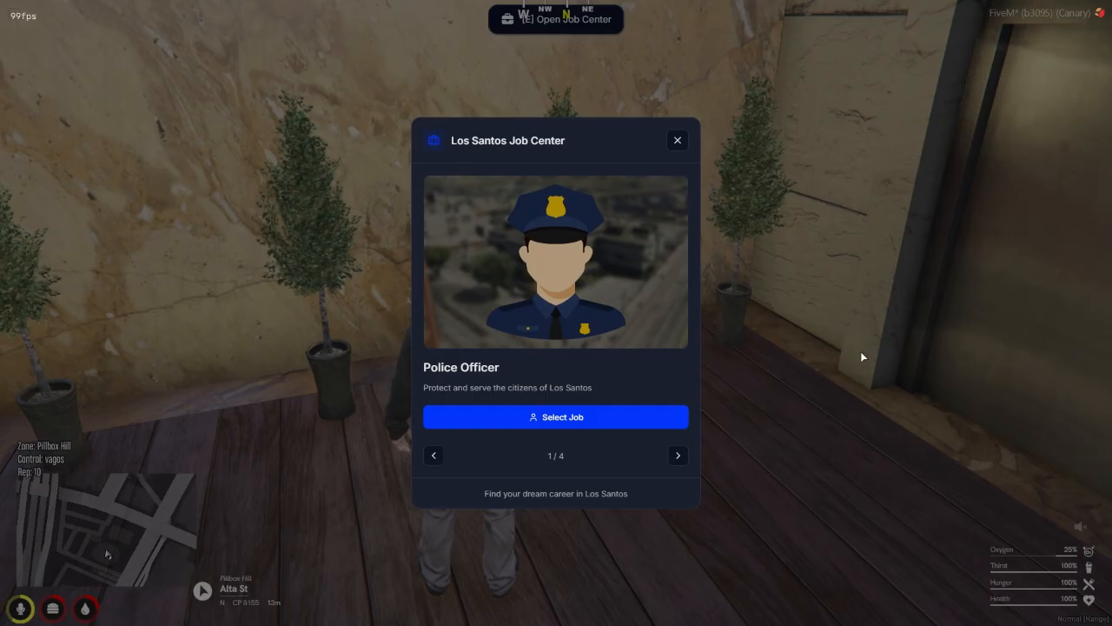
Select Brave Follower (4/4) in the Job Center and reopen it to see Mechanic as current job.
{"action": "left_click", "coordinate": [678, 455]}
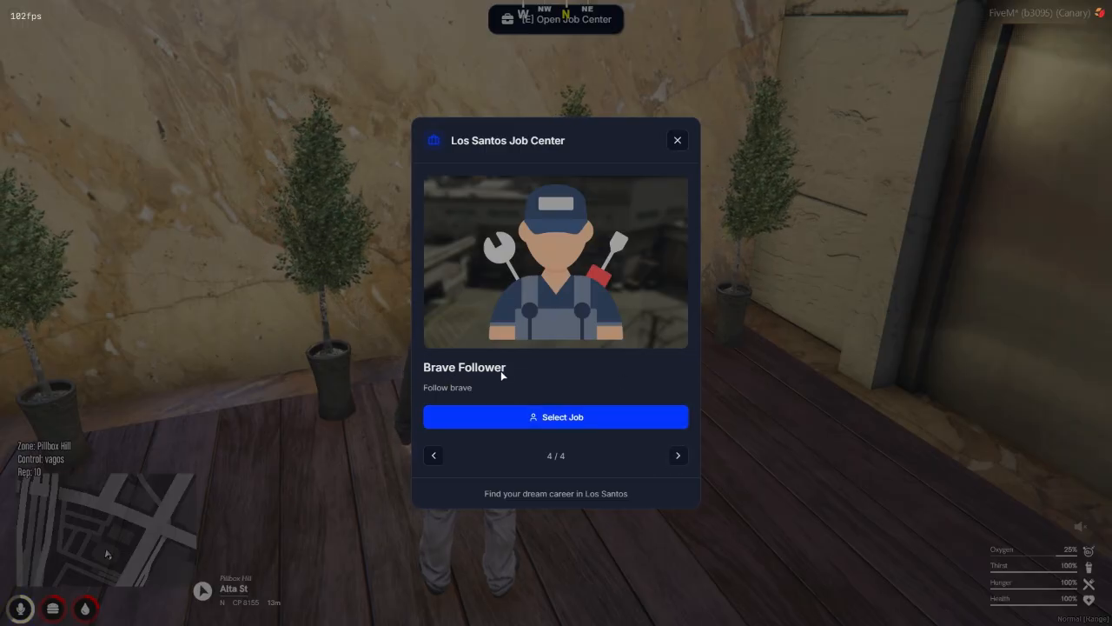
{"action": "left_click", "coordinate": [556, 417]}
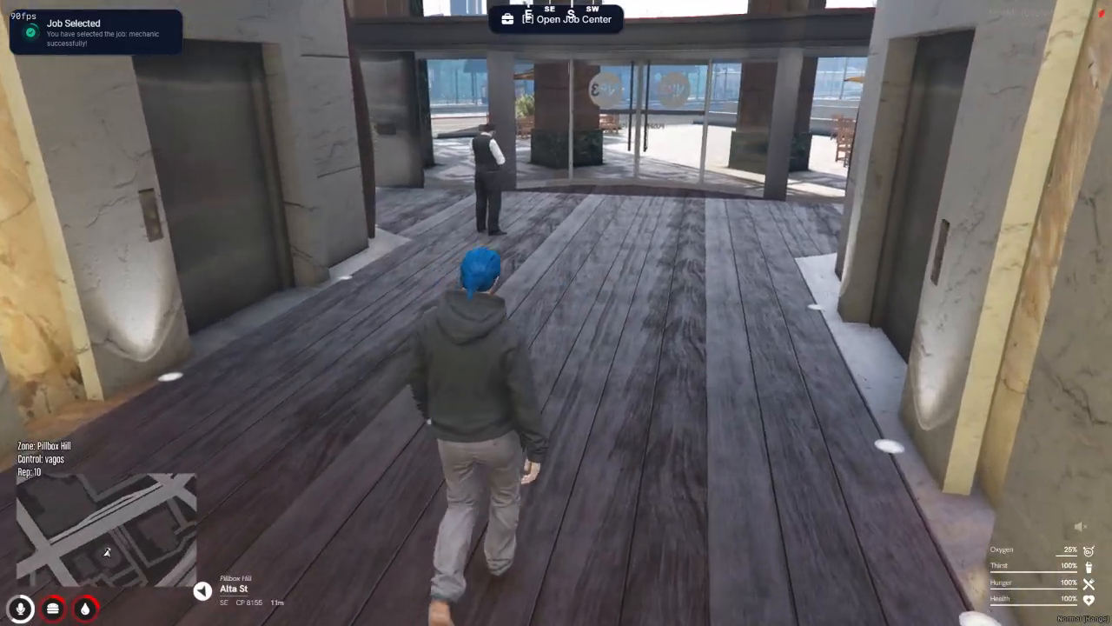
{"action": "key", "text": "w"}
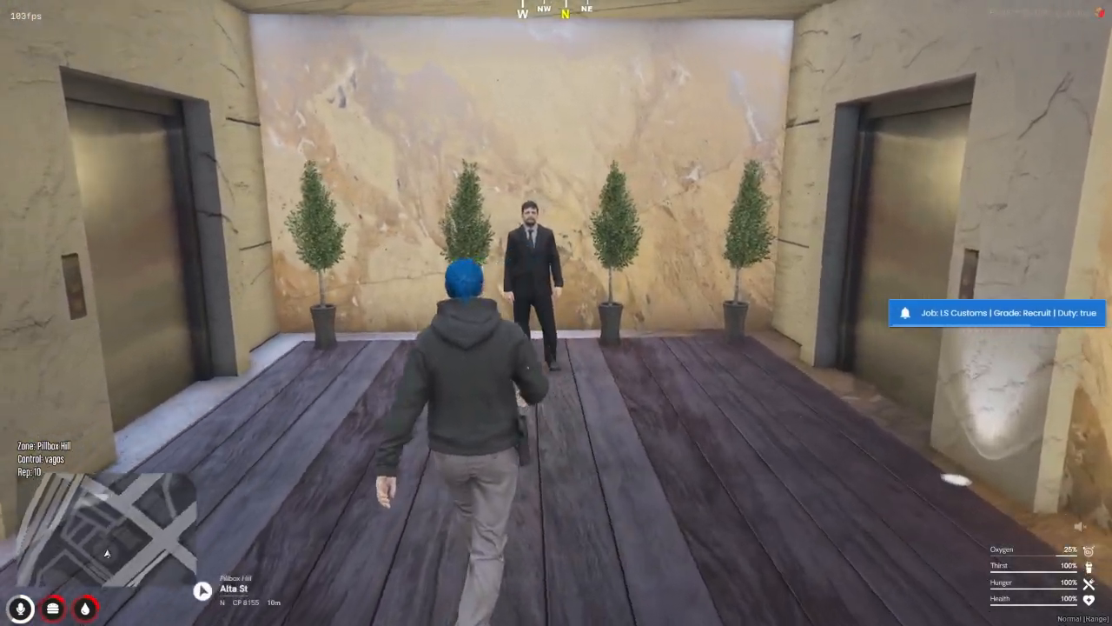
{"action": "key", "text": "e"}
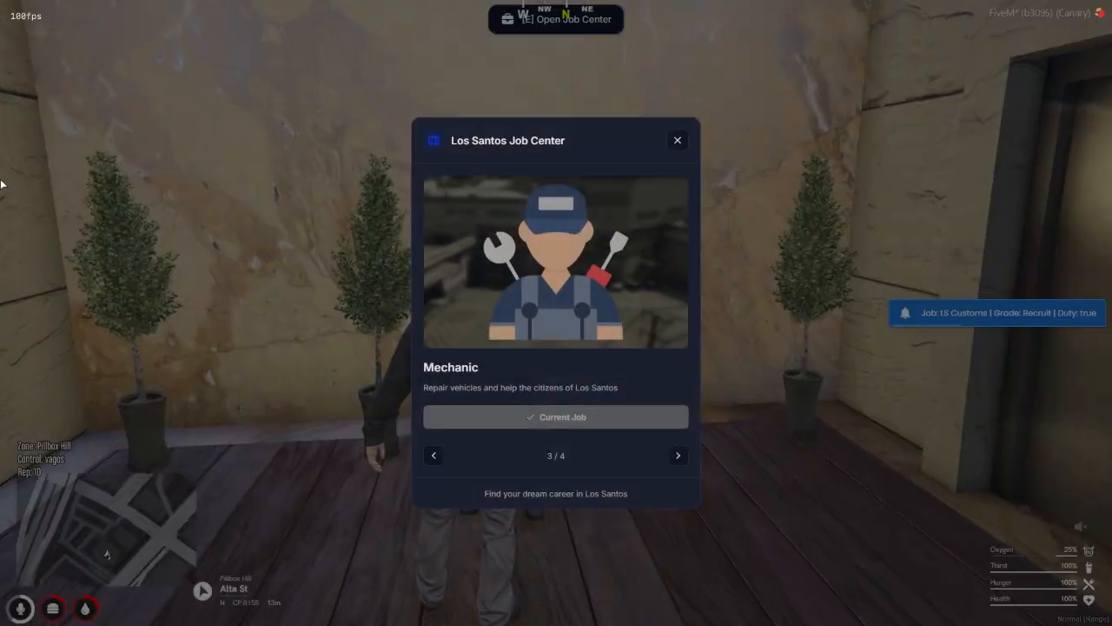
{"action": "left_click", "coordinate": [435, 456]}
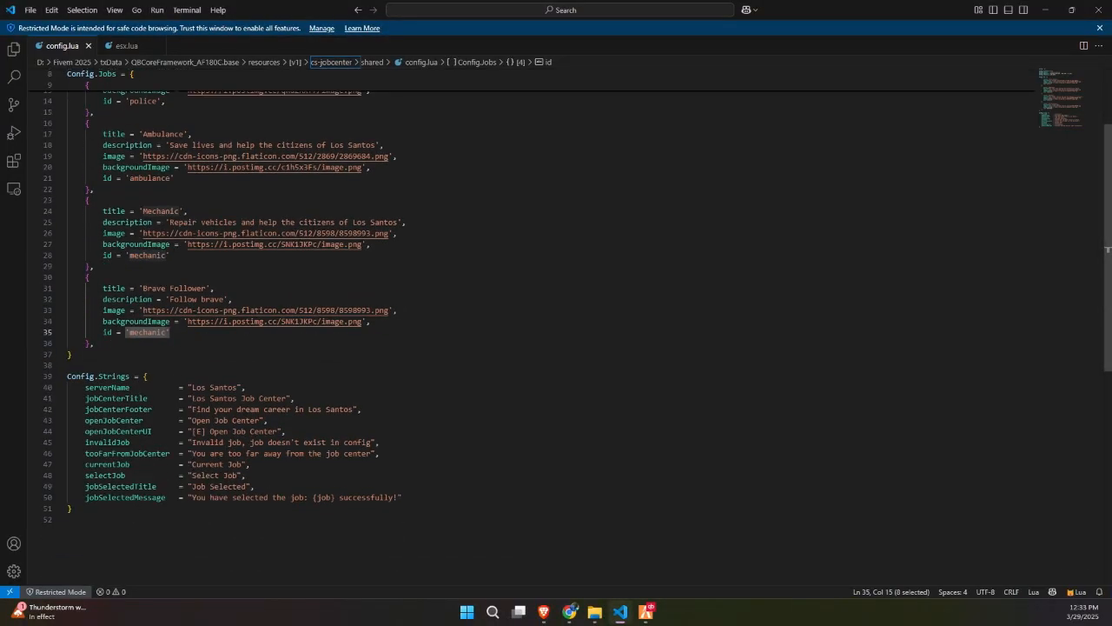
Change Config.DutyTarget from false to true in config.lua, then bring up Discord.
{"action": "scroll", "scroll_direction": "up", "scroll_amount": 3}
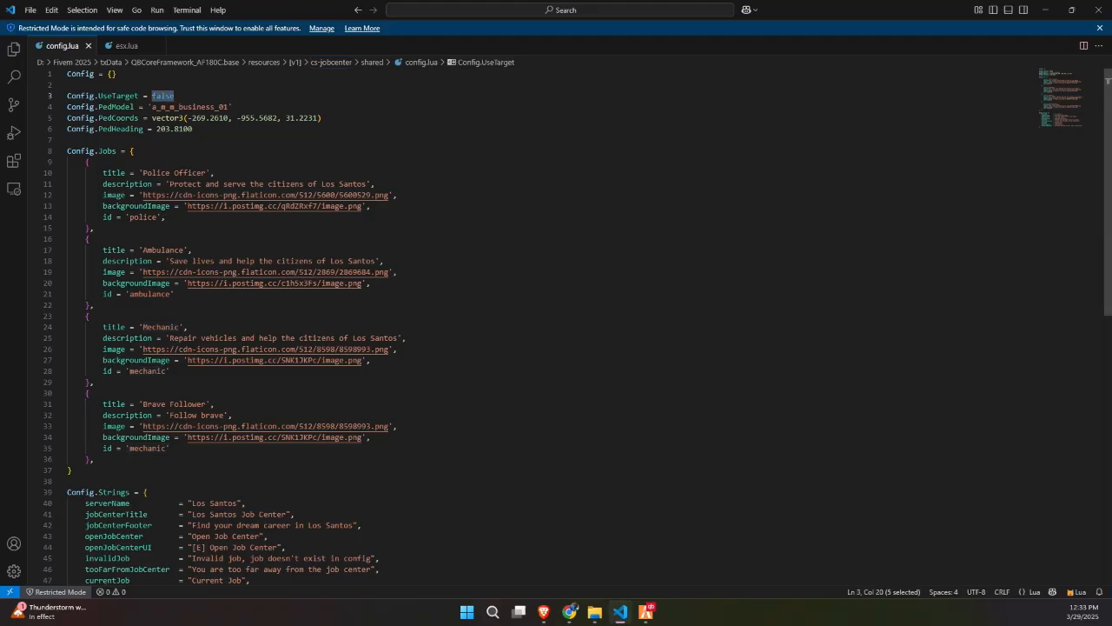
{"action": "type", "text": "true"}
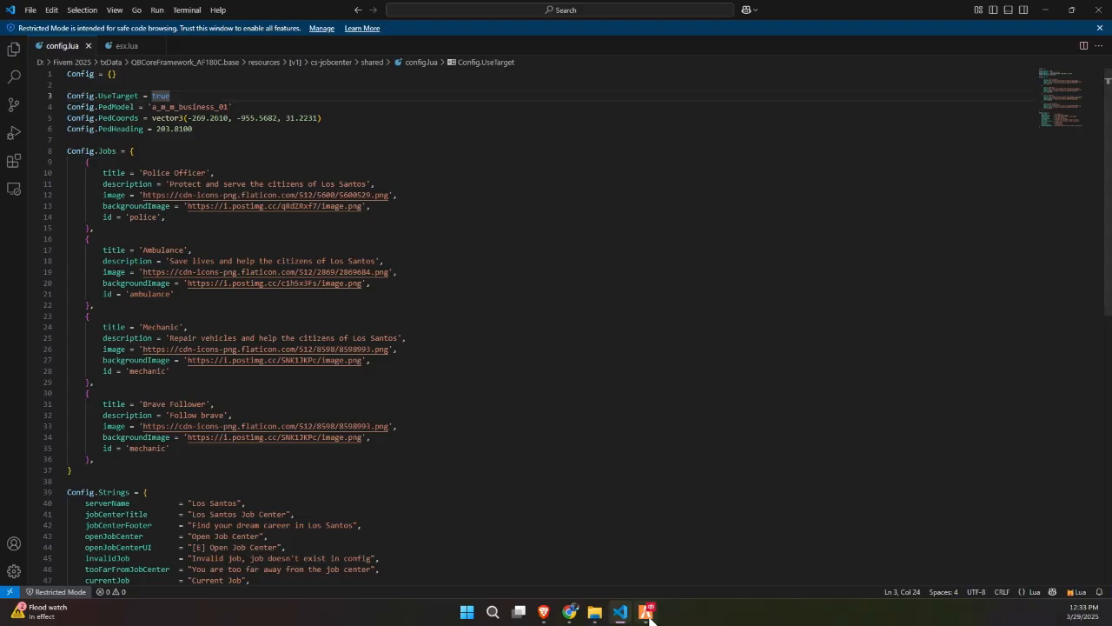
{"action": "left_click", "coordinate": [646, 612]}
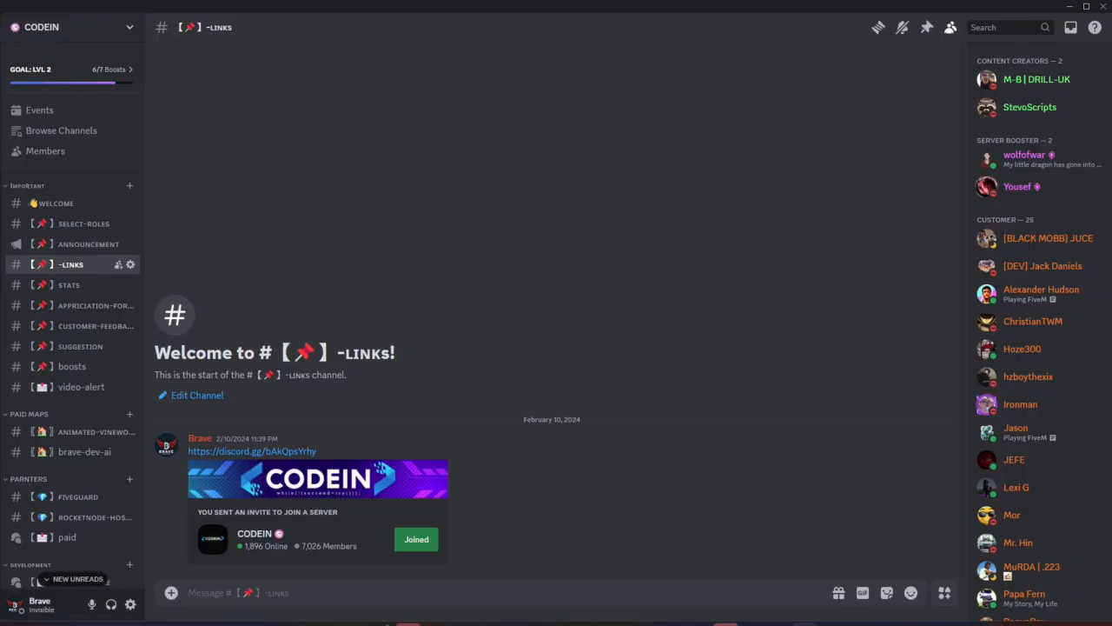
Browse the CODEIN server's chat-gpt, logo-gpt and discord-template channels, landing in the client-code forum.
{"action": "left_click", "coordinate": [76, 422]}
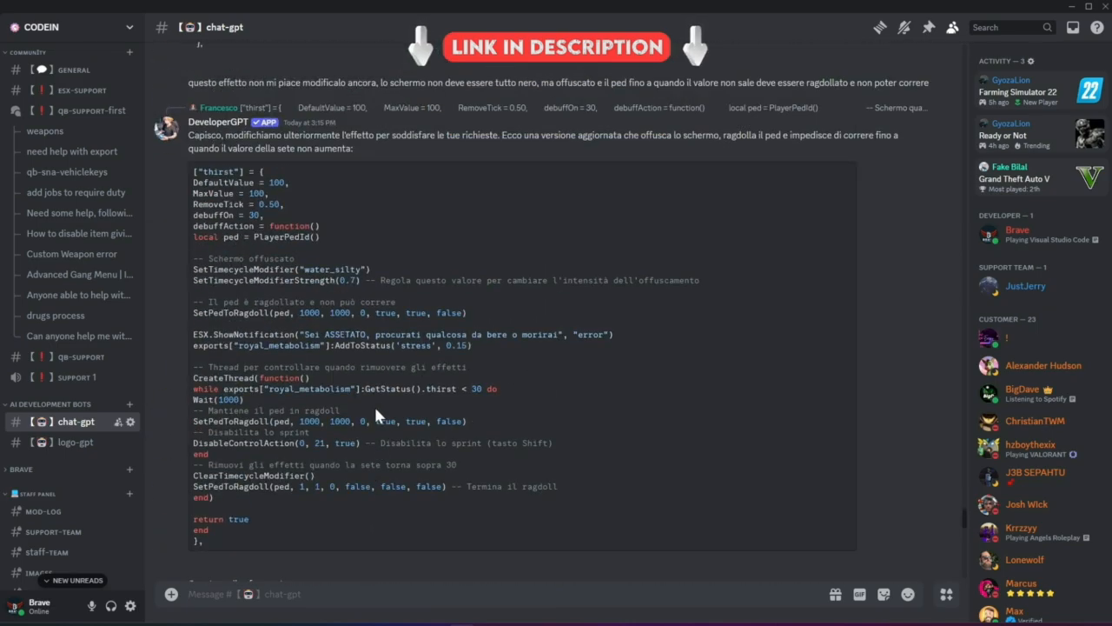
{"action": "left_click", "coordinate": [76, 441]}
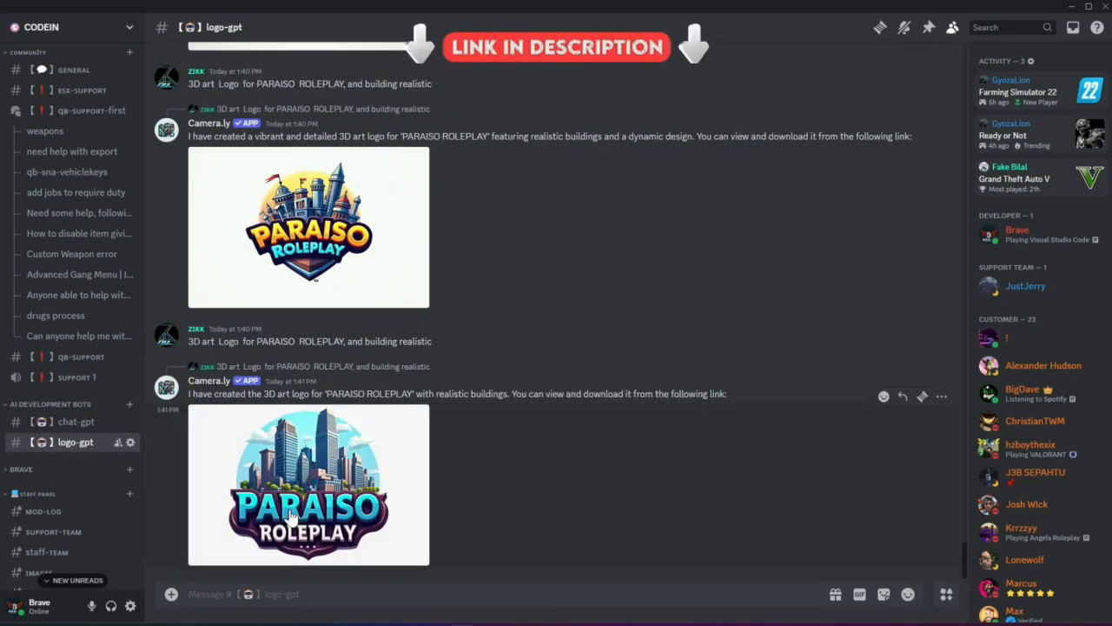
{"action": "scroll", "scroll_direction": "up", "scroll_amount": 3}
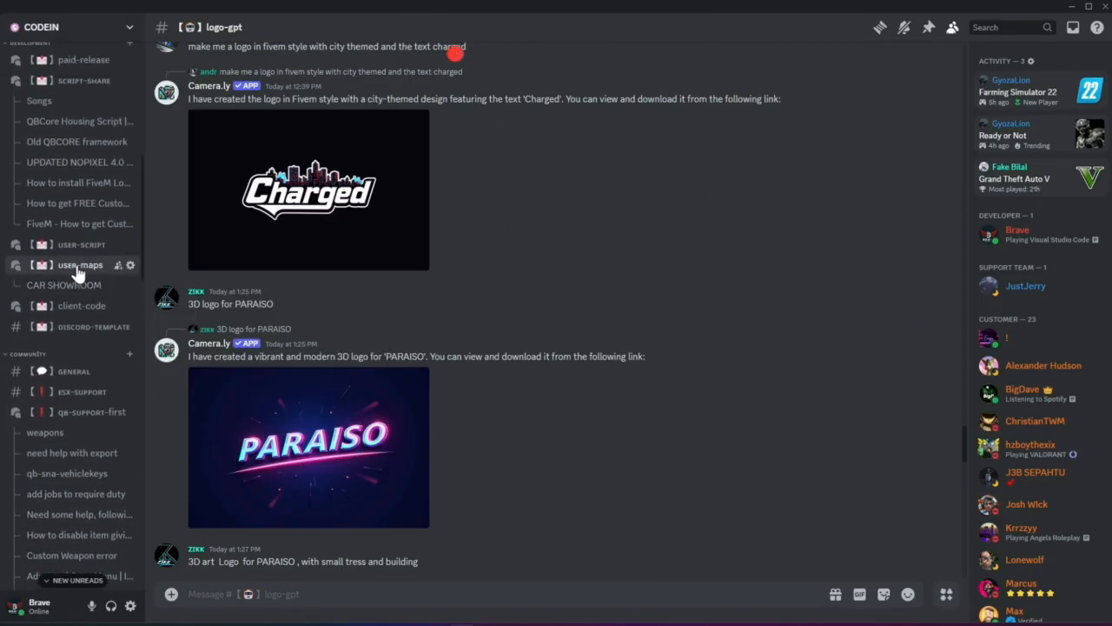
{"action": "left_click", "coordinate": [83, 327]}
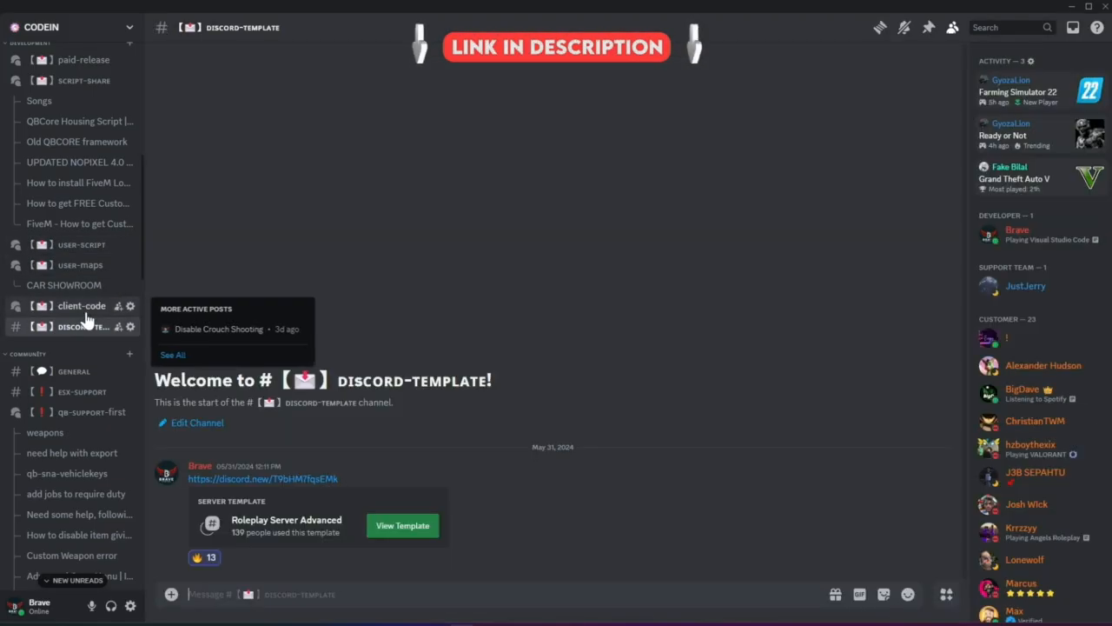
{"action": "left_click", "coordinate": [81, 306]}
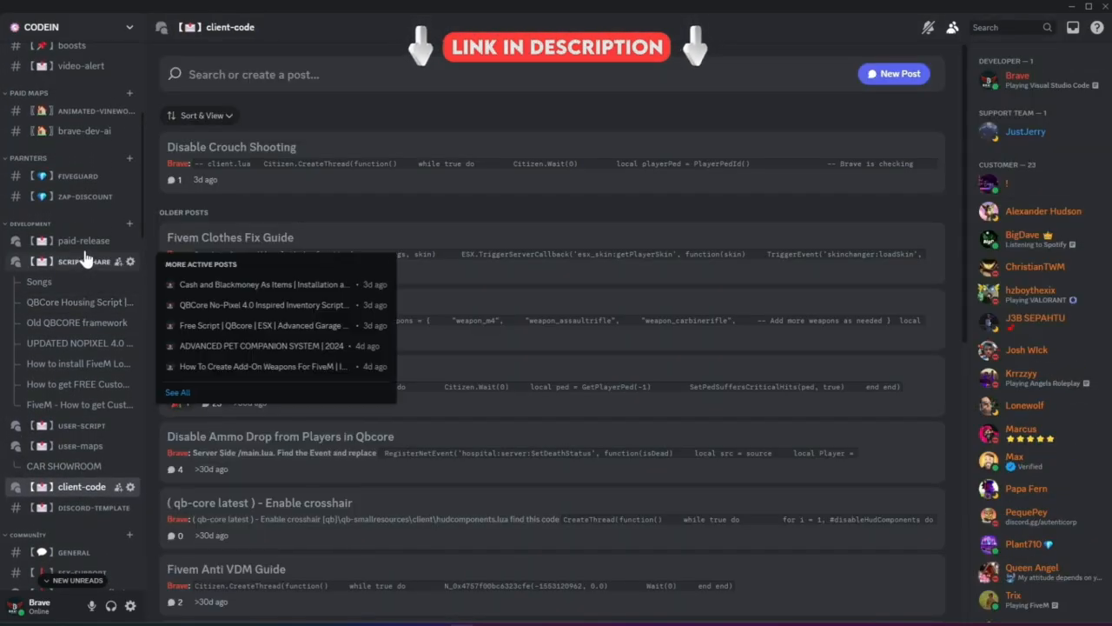